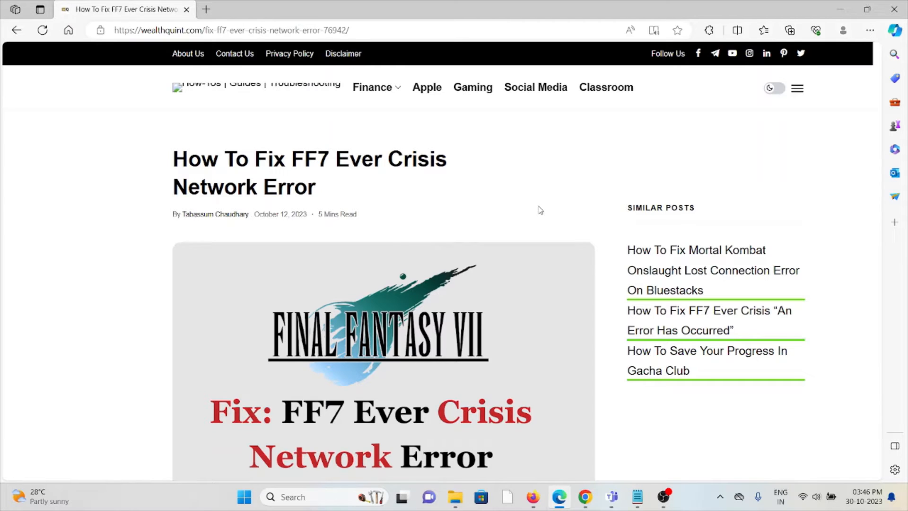
- Scroll past the intro paragraphs to the 'What Causes FF7 Ever Crisis Network Error?' heading
{"action": "scroll", "scroll_direction": "down", "scroll_amount": 3}
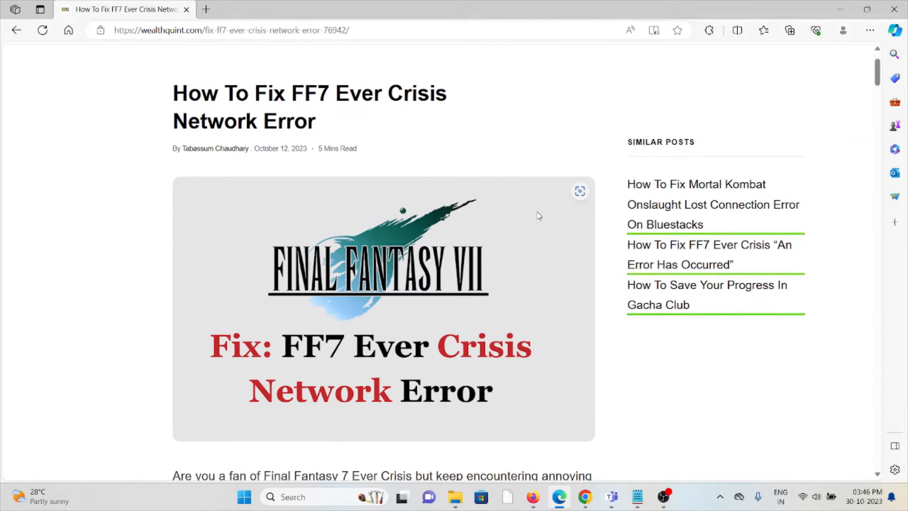
{"action": "scroll", "scroll_direction": "down", "scroll_amount": 3}
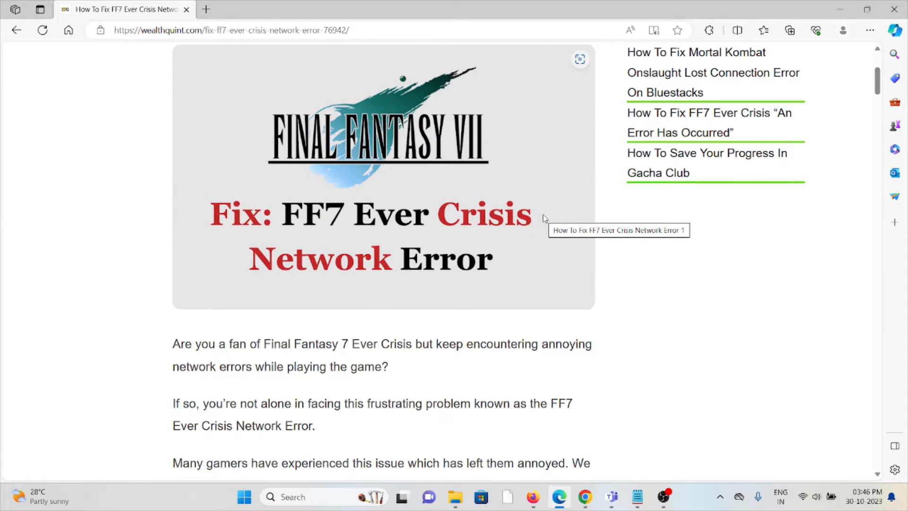
{"action": "mouse_move", "coordinate": [587, 218]}
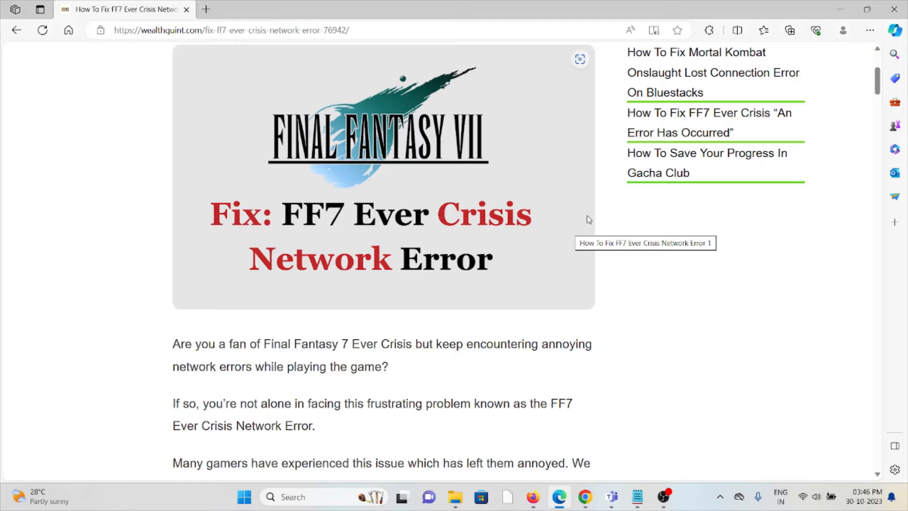
{"action": "mouse_move", "coordinate": [597, 247]}
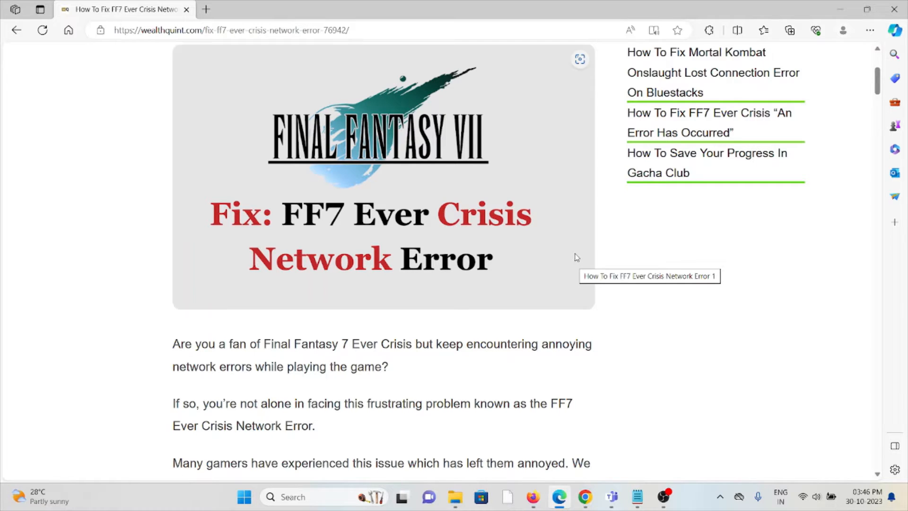
{"action": "mouse_move", "coordinate": [562, 264]}
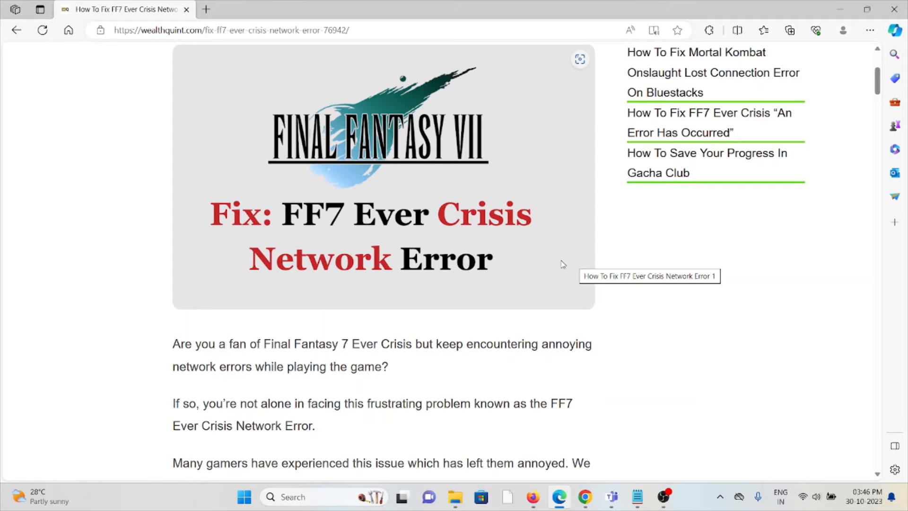
{"action": "scroll", "scroll_direction": "down", "scroll_amount": 3}
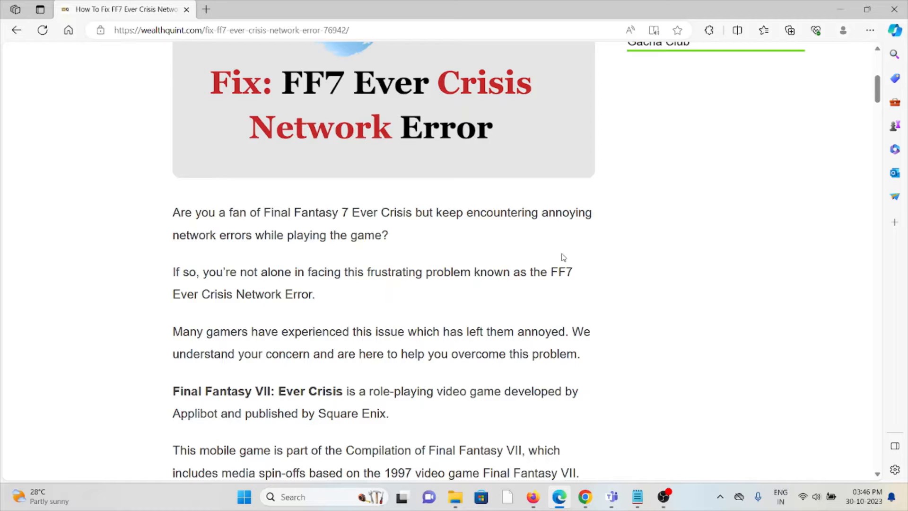
{"action": "mouse_move", "coordinate": [554, 259]}
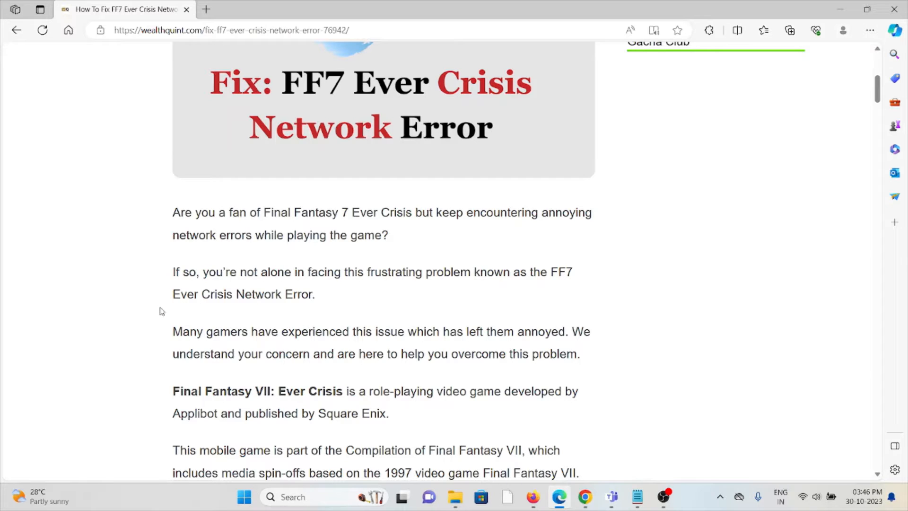
{"action": "mouse_move", "coordinate": [355, 321]}
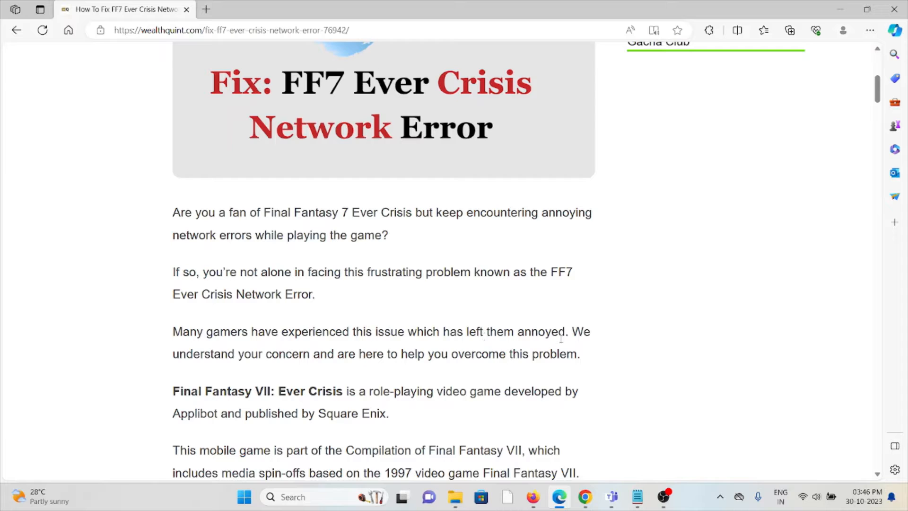
{"action": "mouse_move", "coordinate": [554, 309]}
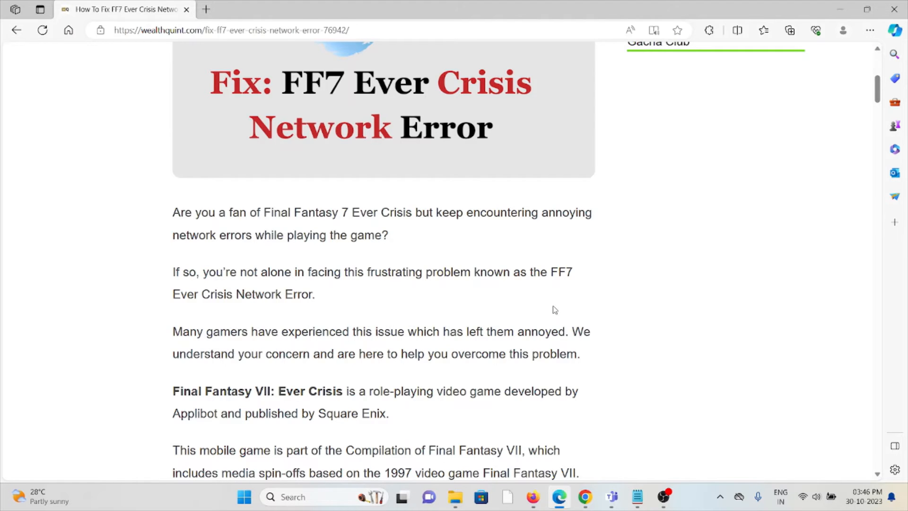
{"action": "scroll", "scroll_direction": "down", "scroll_amount": 3}
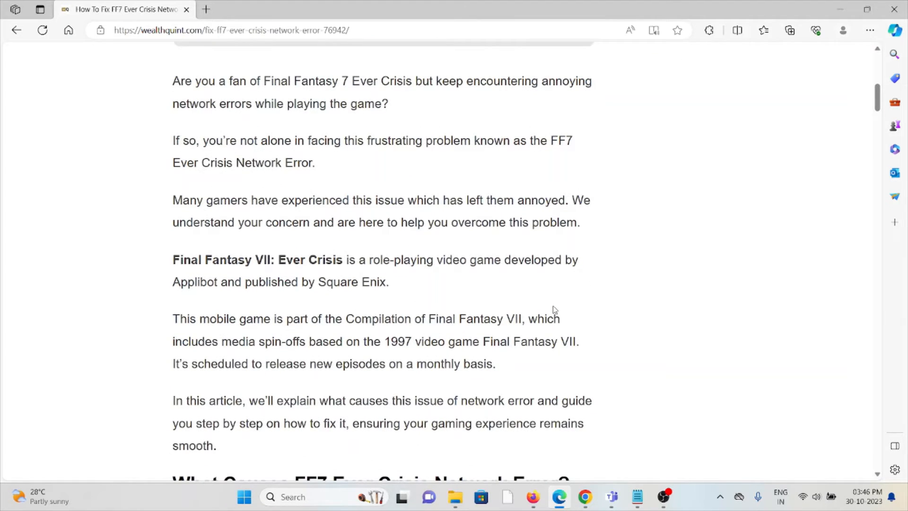
{"action": "mouse_move", "coordinate": [550, 315]}
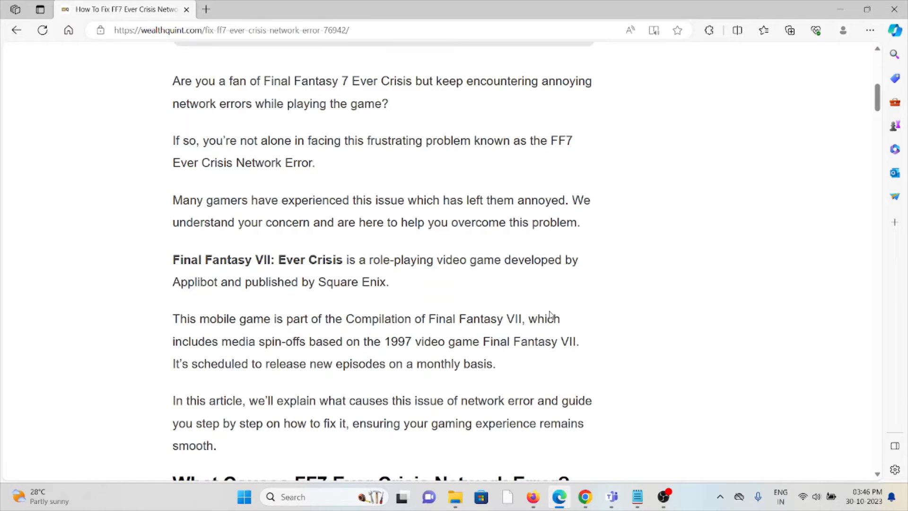
{"action": "scroll", "scroll_direction": "down", "scroll_amount": 3}
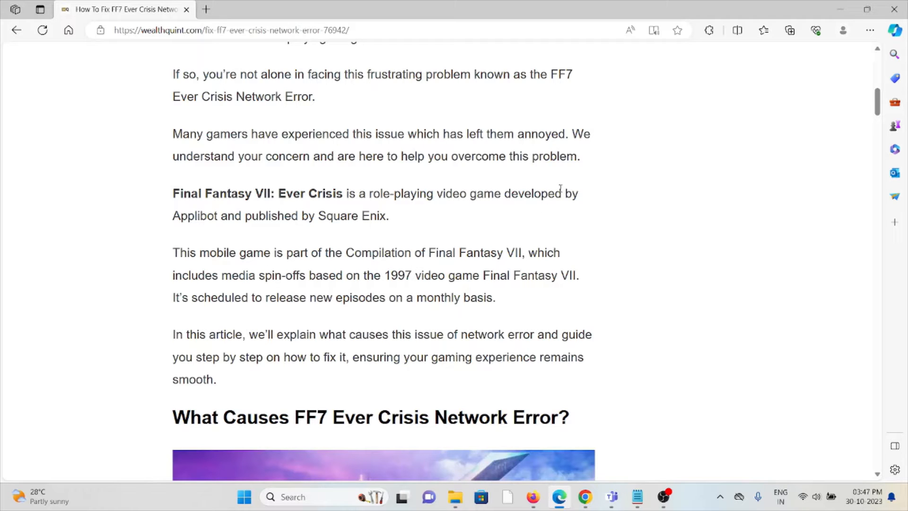
{"action": "mouse_move", "coordinate": [297, 230]}
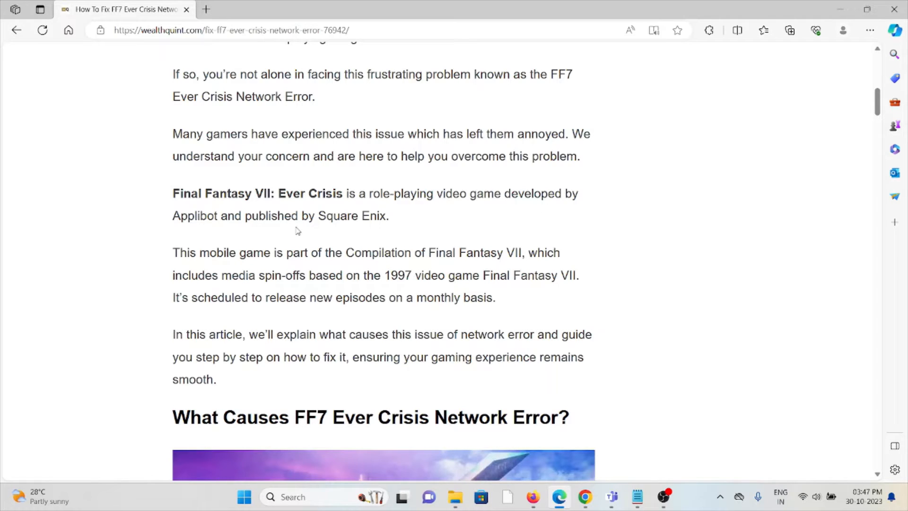
{"action": "mouse_move", "coordinate": [390, 242]}
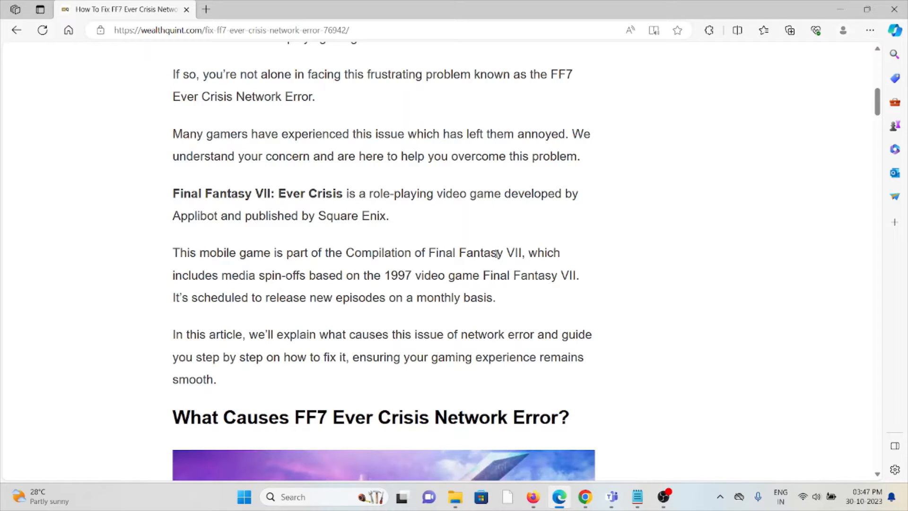
{"action": "mouse_move", "coordinate": [513, 311]}
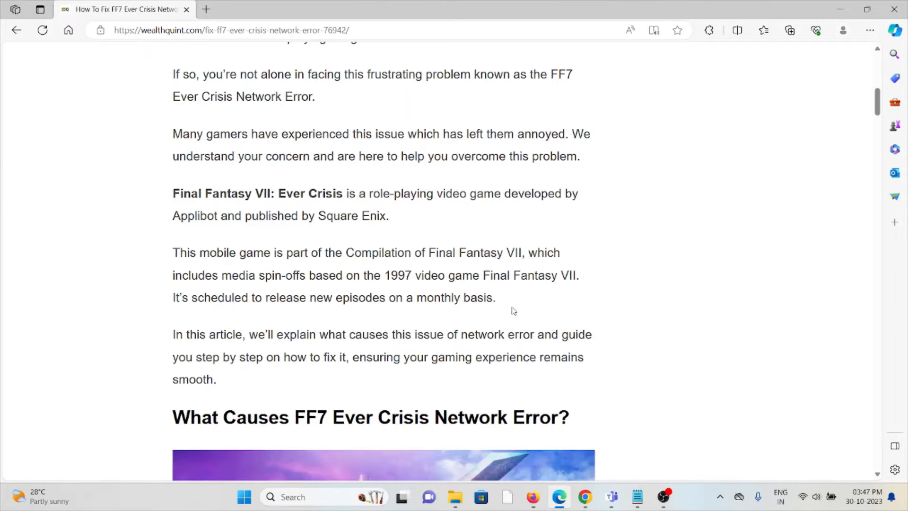
{"action": "mouse_move", "coordinate": [518, 311]}
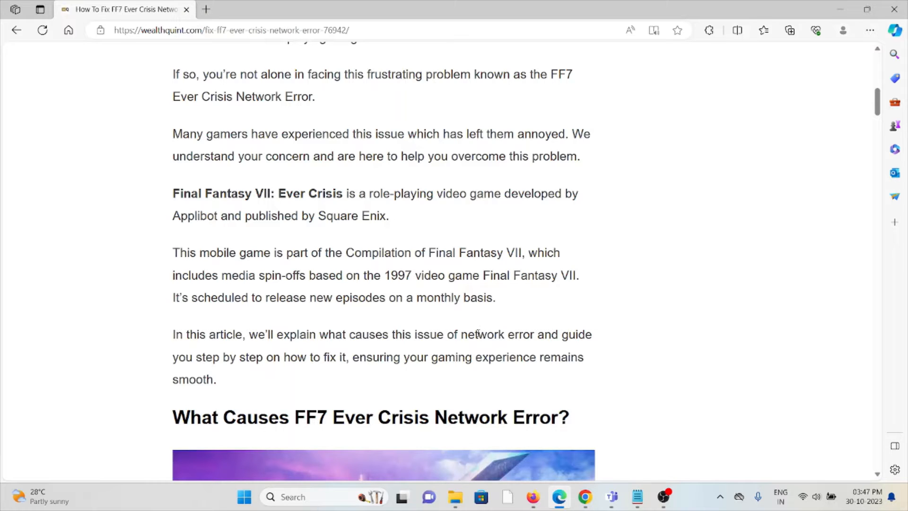
{"action": "mouse_move", "coordinate": [474, 312]}
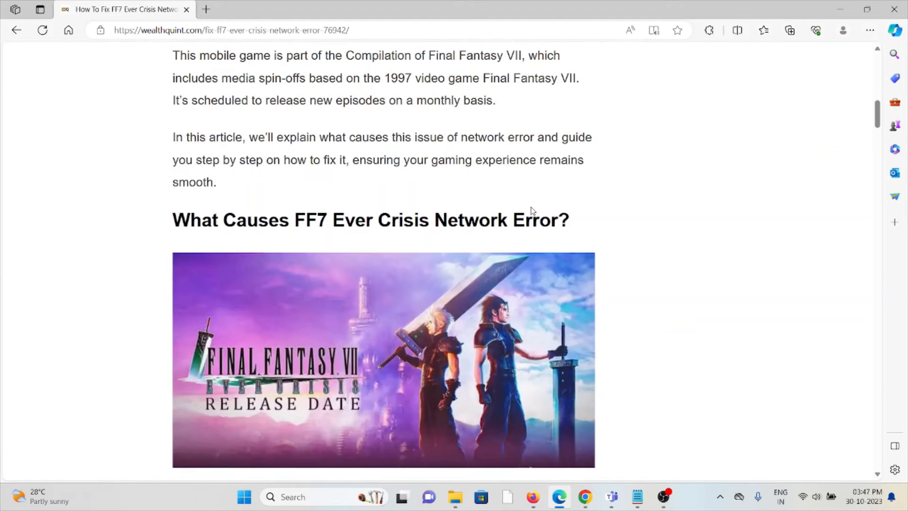
- Scroll past the release-date image to the root-cause list starting with VPN and region restrictions
{"action": "scroll", "scroll_direction": "down", "scroll_amount": 3}
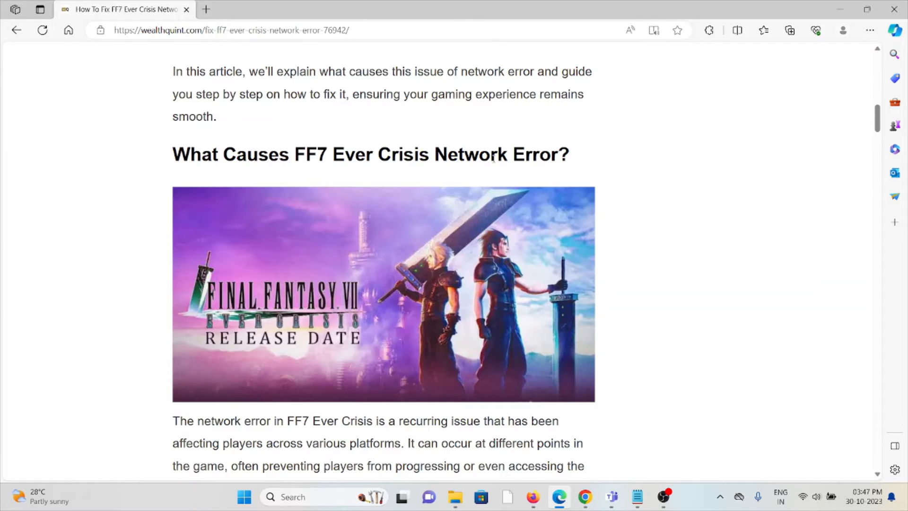
{"action": "scroll", "scroll_direction": "down", "scroll_amount": 3}
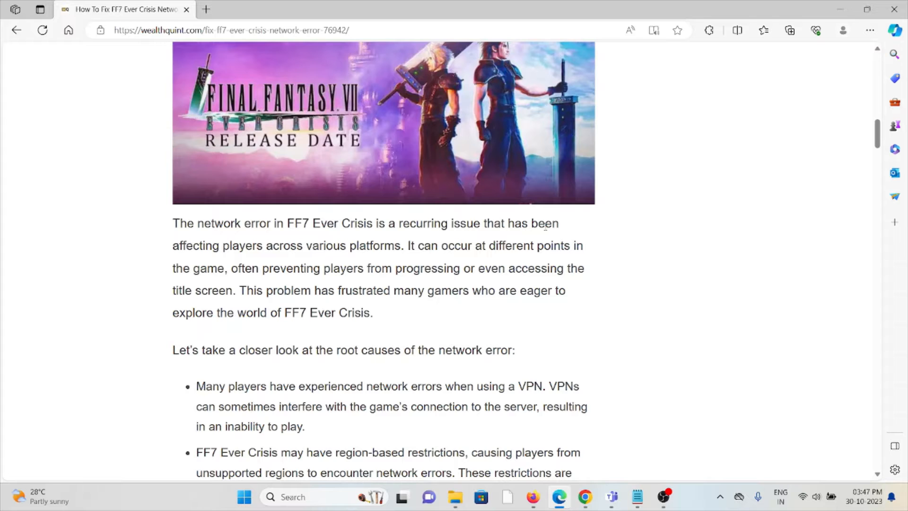
- Scroll past the root causes and Reddit screenshot to fix 1, Disable Your VPN
{"action": "scroll", "scroll_direction": "down", "scroll_amount": 3}
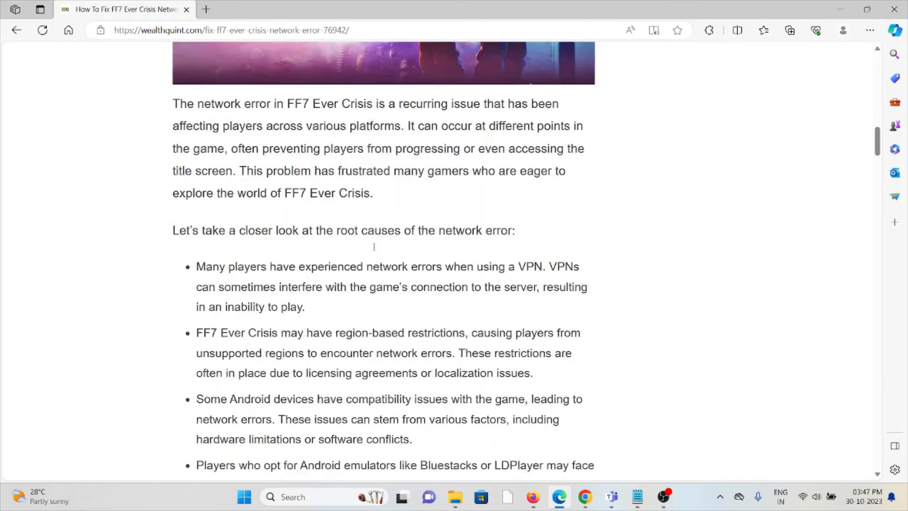
{"action": "scroll", "scroll_direction": "down", "scroll_amount": 3}
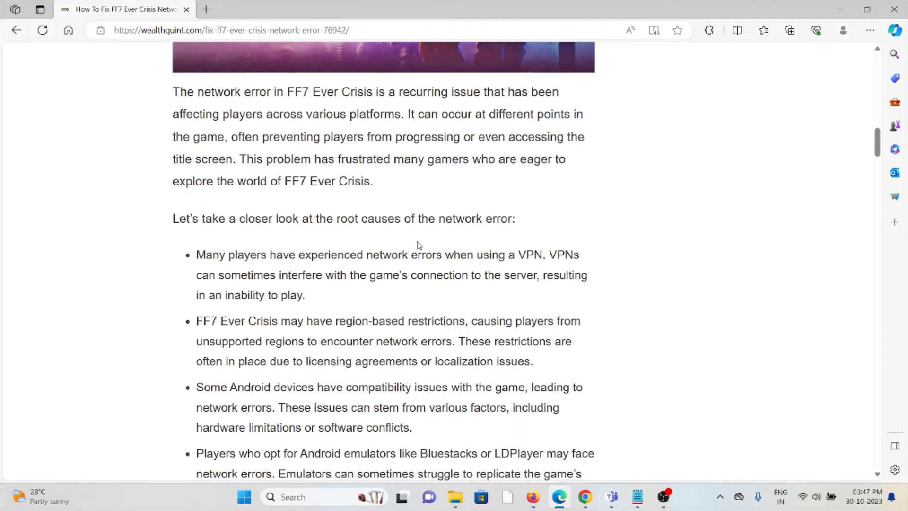
{"action": "scroll", "scroll_direction": "down", "scroll_amount": 3}
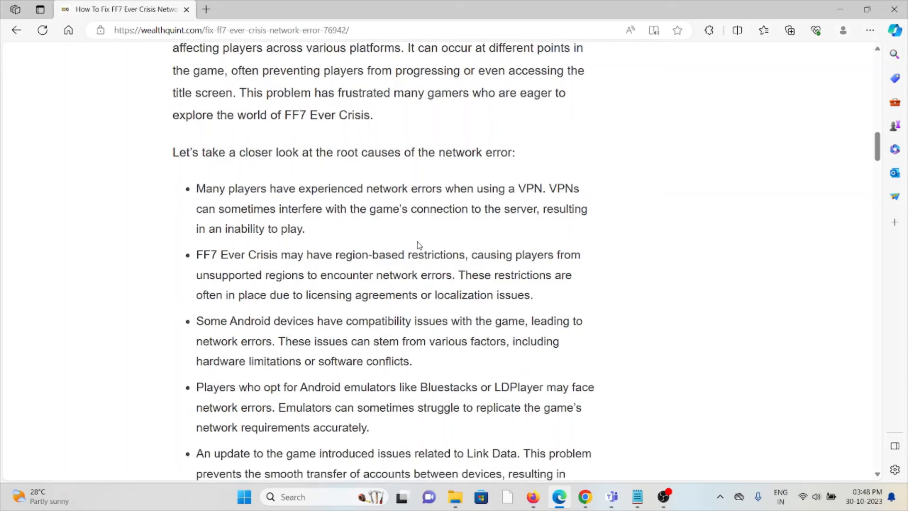
{"action": "mouse_move", "coordinate": [427, 244]}
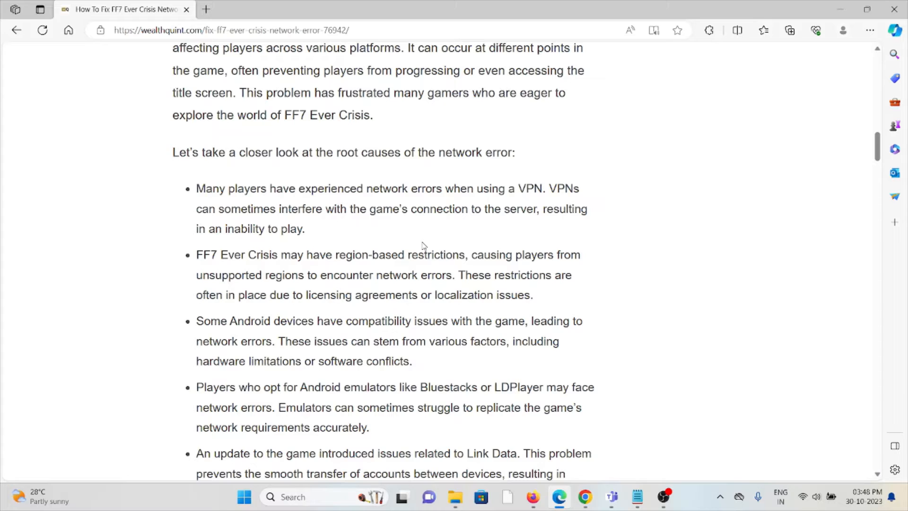
{"action": "mouse_move", "coordinate": [434, 249]}
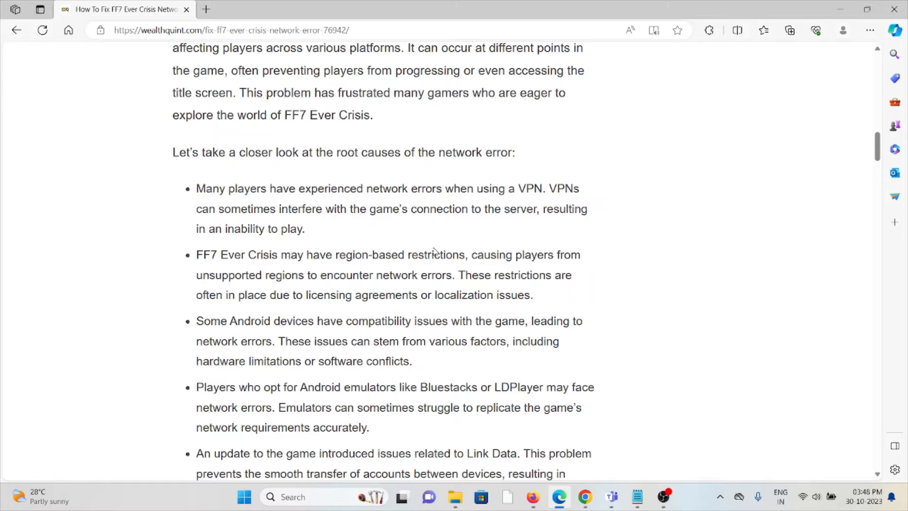
{"action": "mouse_move", "coordinate": [478, 199]}
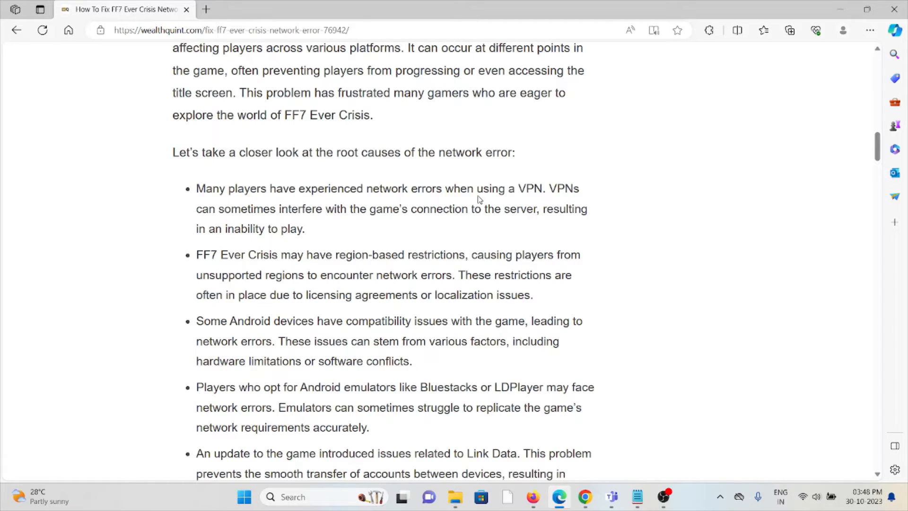
{"action": "mouse_move", "coordinate": [518, 220]}
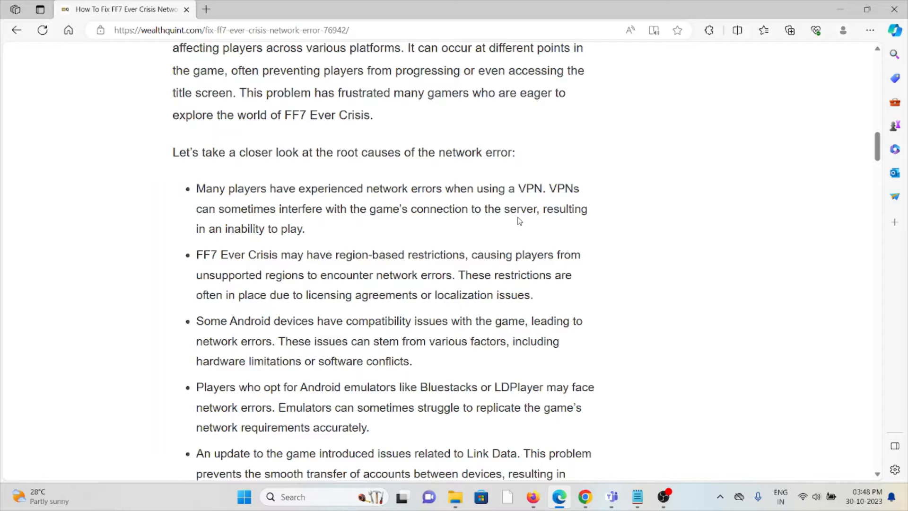
{"action": "mouse_move", "coordinate": [555, 243]}
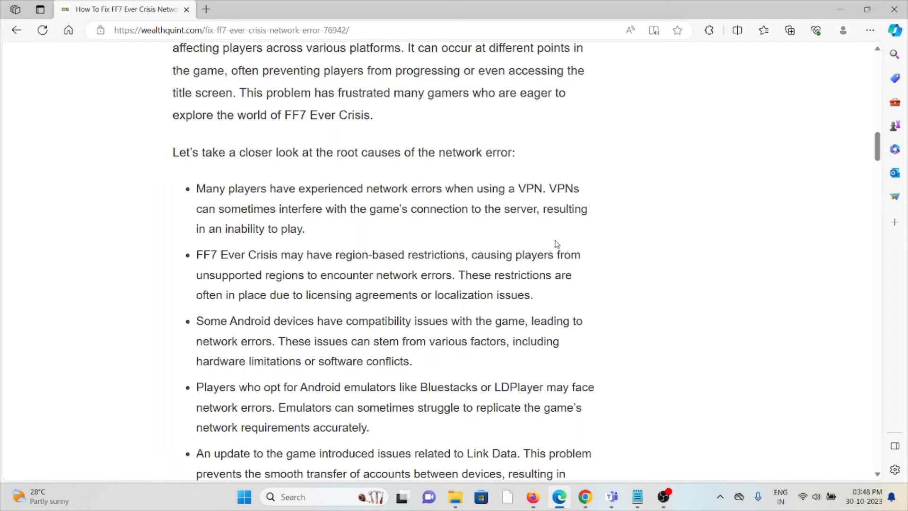
{"action": "mouse_move", "coordinate": [522, 253]}
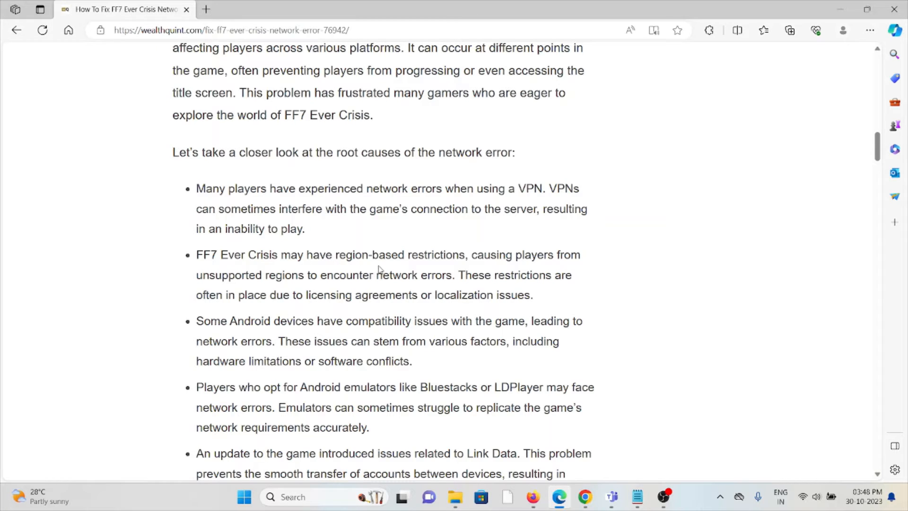
{"action": "mouse_move", "coordinate": [398, 246]}
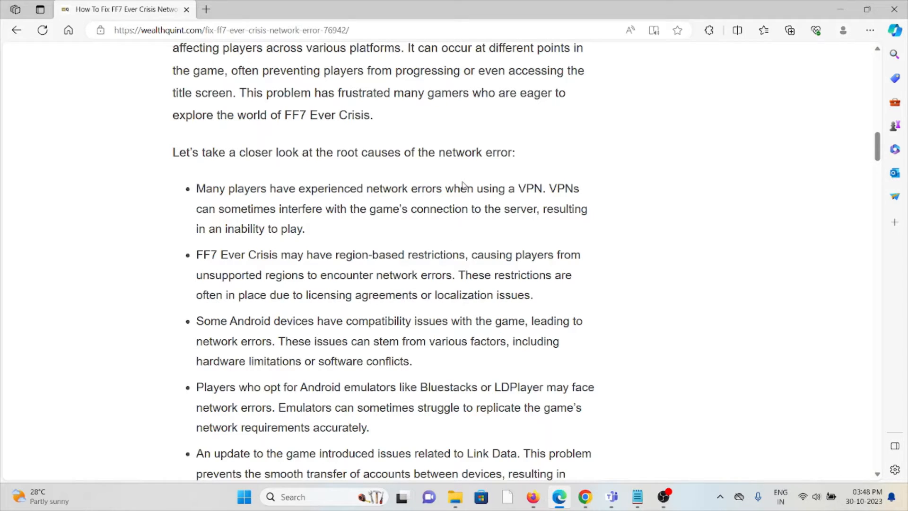
{"action": "scroll", "scroll_direction": "down", "scroll_amount": 3}
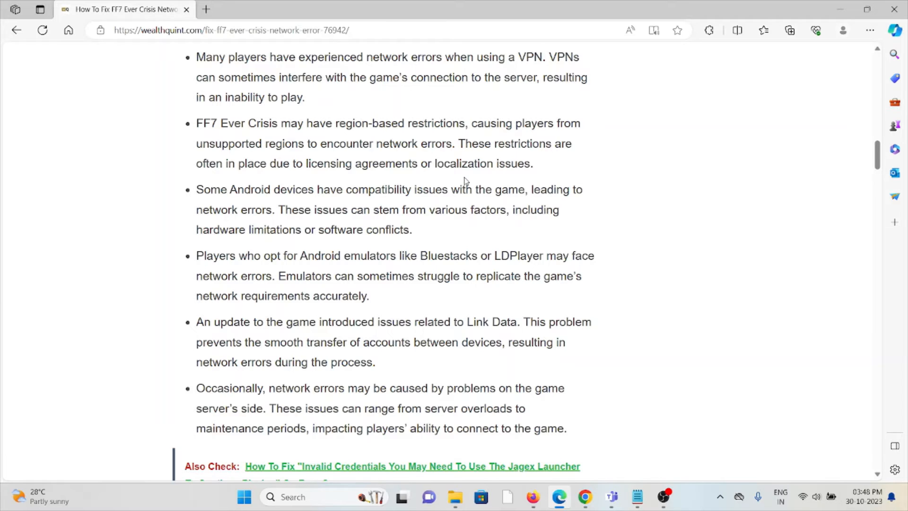
{"action": "scroll", "scroll_direction": "down", "scroll_amount": 3}
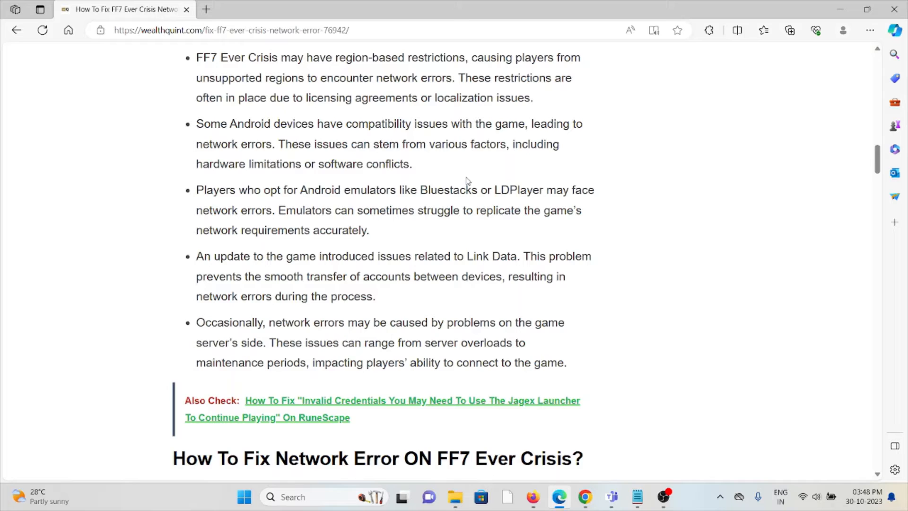
{"action": "mouse_move", "coordinate": [469, 120]}
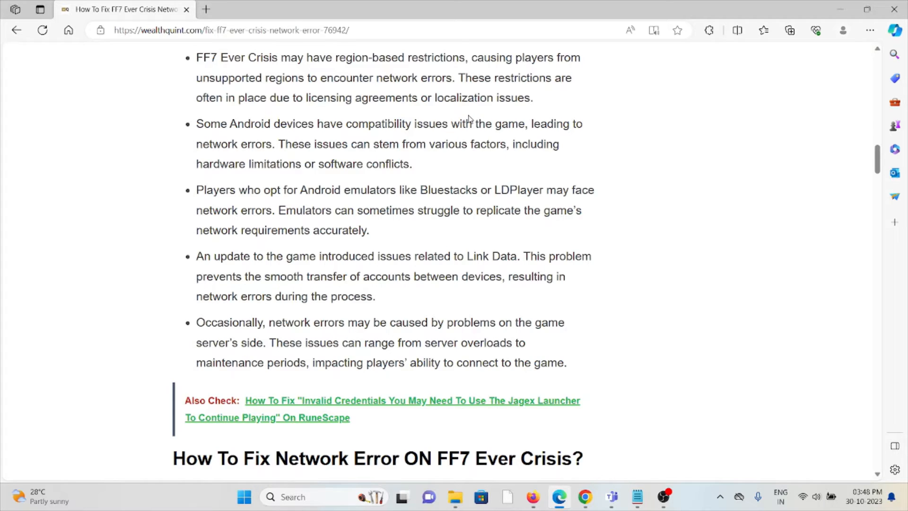
{"action": "scroll", "scroll_direction": "down", "scroll_amount": 3}
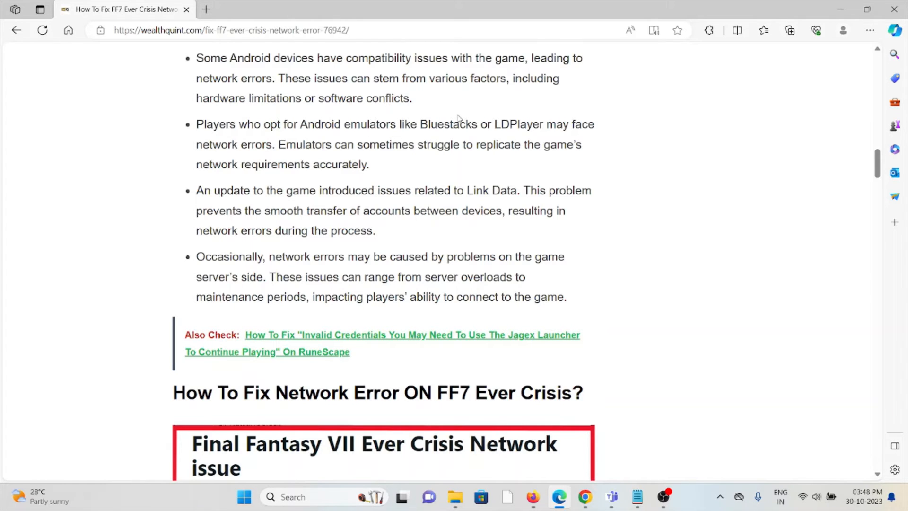
{"action": "mouse_move", "coordinate": [460, 119]}
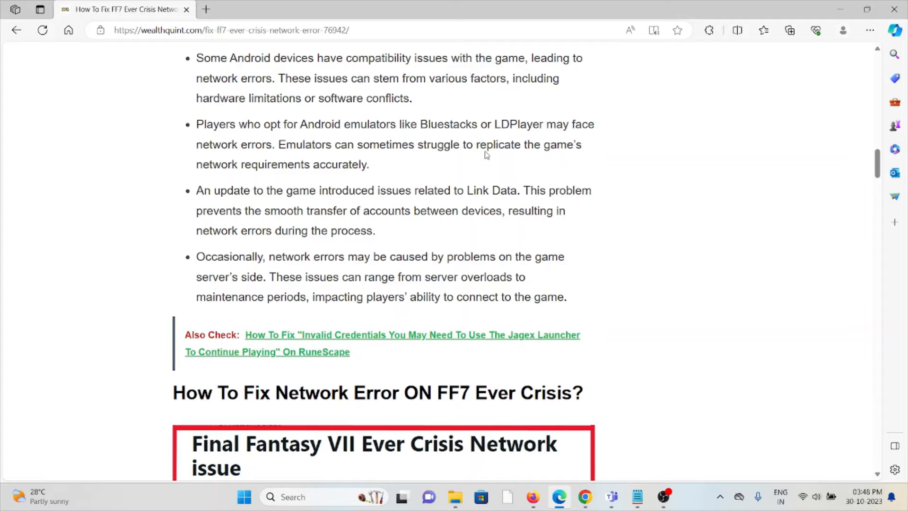
- Scroll through the VPN and region-confirmation steps to the Android app-update section
{"action": "scroll", "scroll_direction": "down", "scroll_amount": 3}
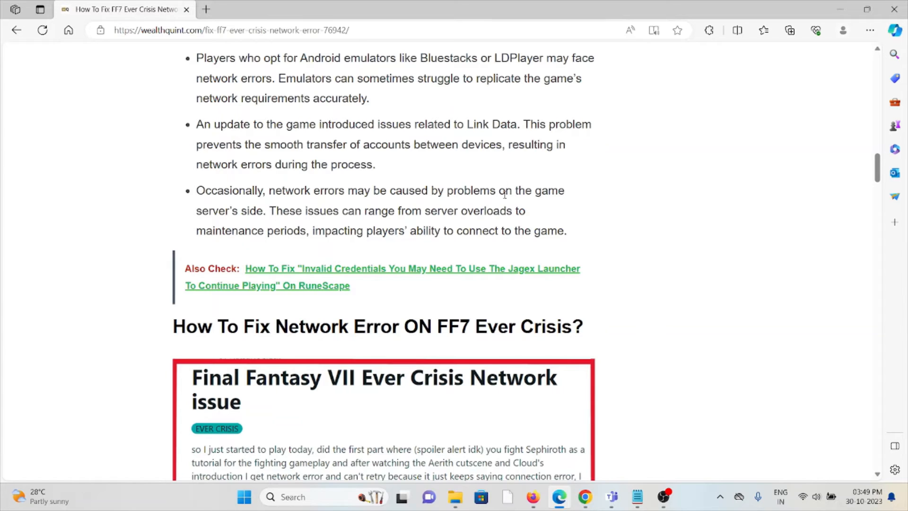
{"action": "mouse_move", "coordinate": [518, 227]}
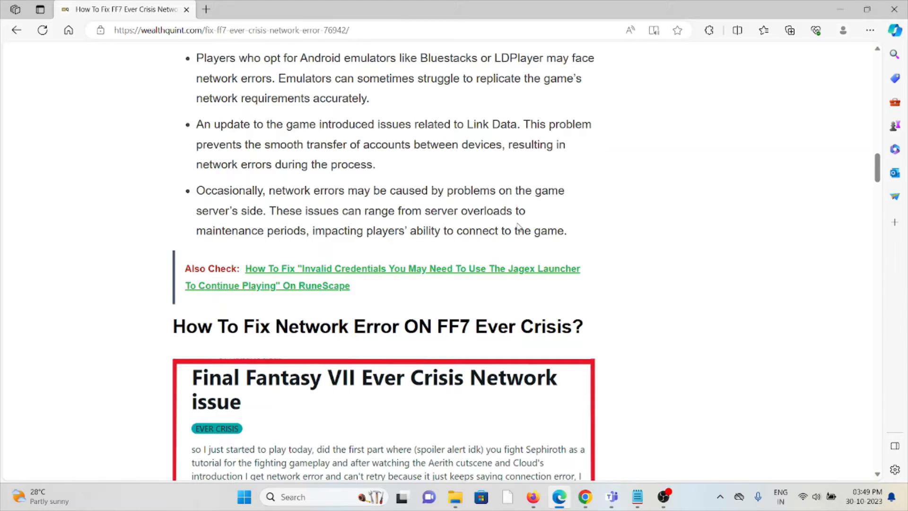
{"action": "mouse_move", "coordinate": [674, 183]}
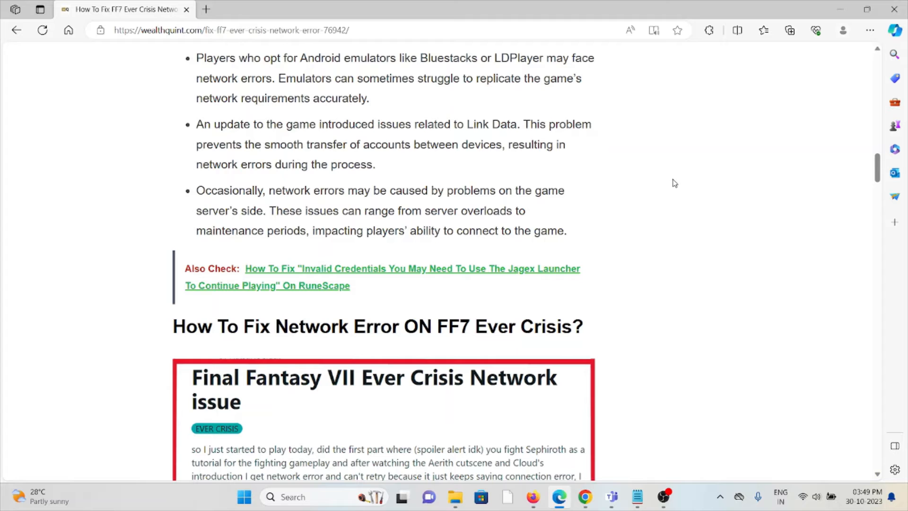
{"action": "mouse_move", "coordinate": [656, 285]}
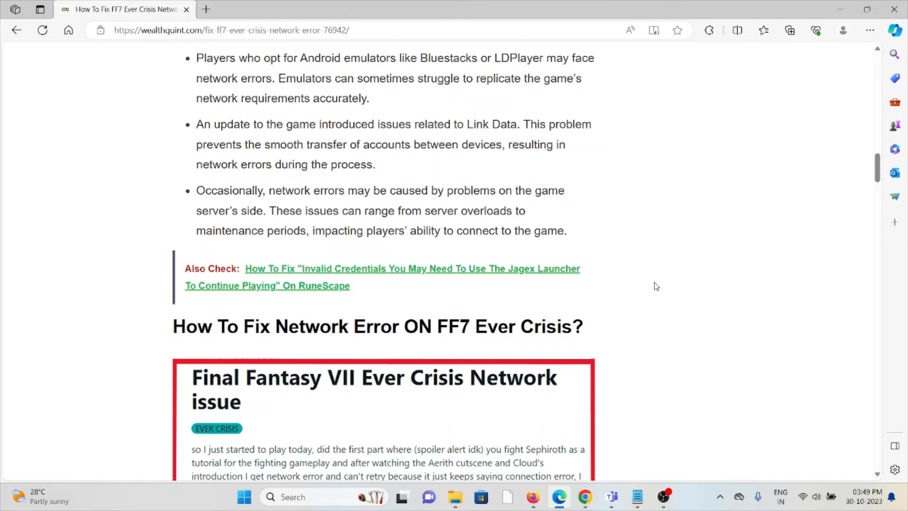
{"action": "scroll", "scroll_direction": "down", "scroll_amount": 3}
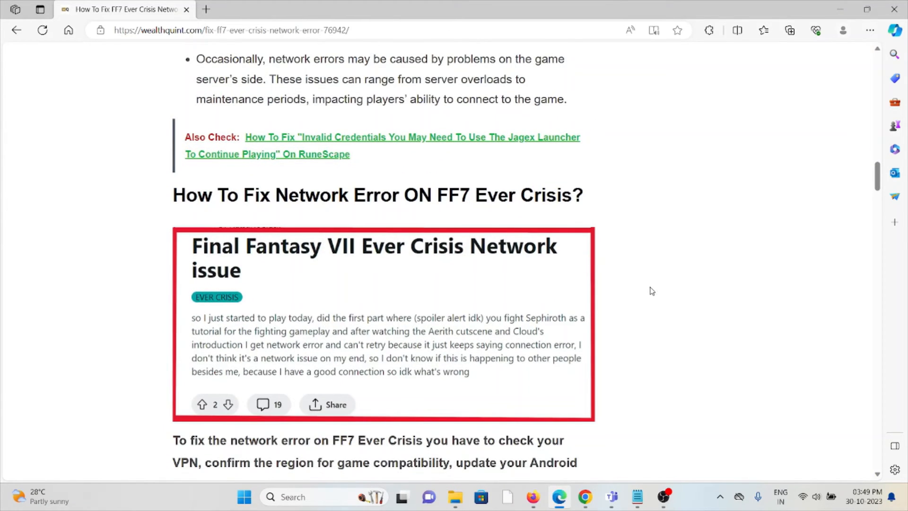
{"action": "mouse_move", "coordinate": [642, 293]}
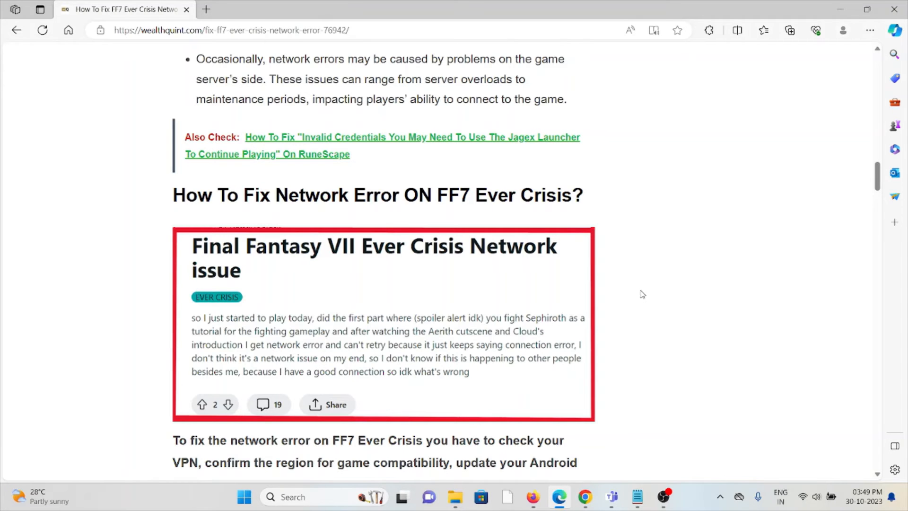
{"action": "scroll", "scroll_direction": "down", "scroll_amount": 3}
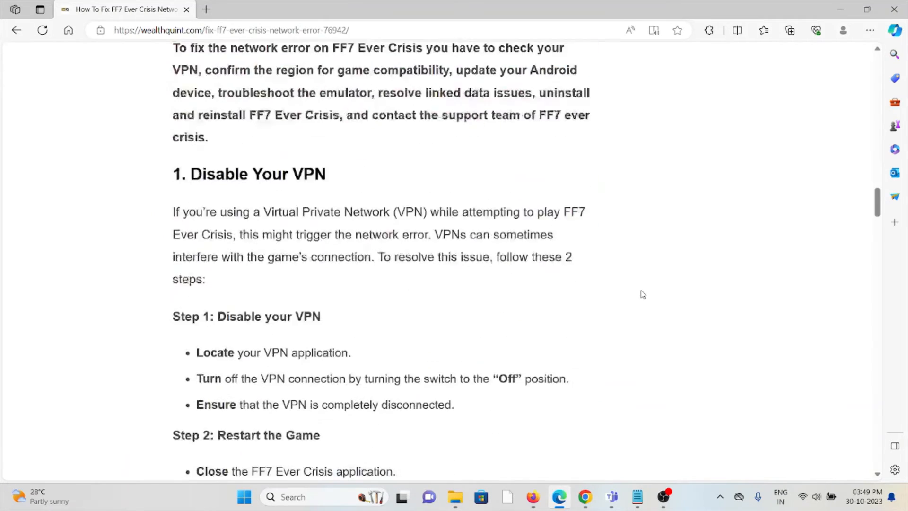
{"action": "scroll", "scroll_direction": "down", "scroll_amount": 3}
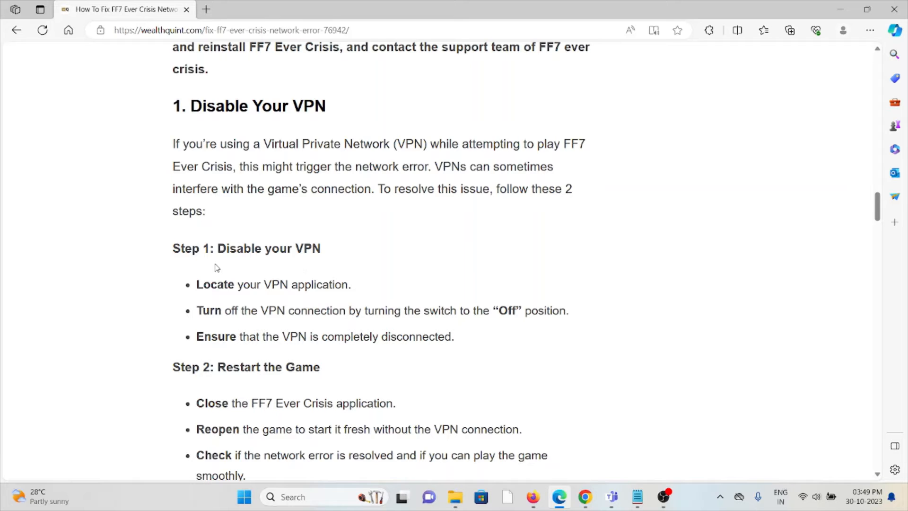
{"action": "scroll", "scroll_direction": "down", "scroll_amount": 3}
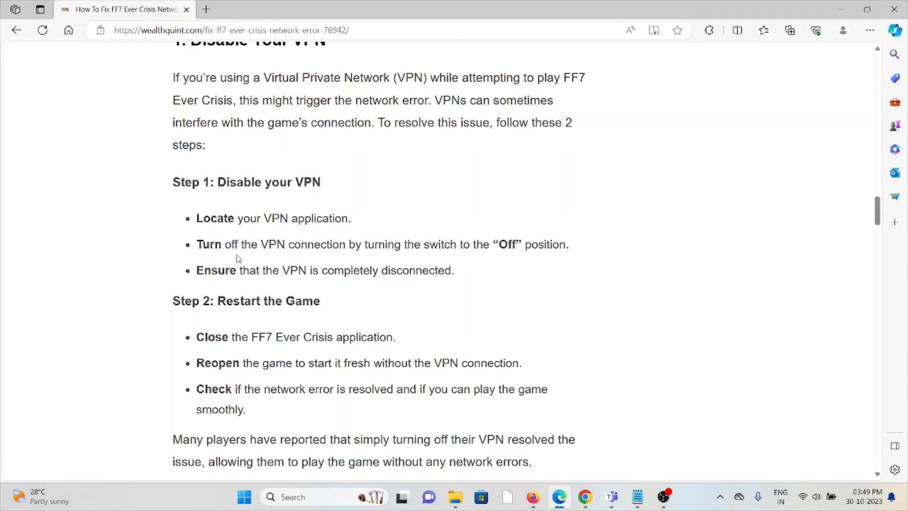
{"action": "scroll", "scroll_direction": "down", "scroll_amount": 3}
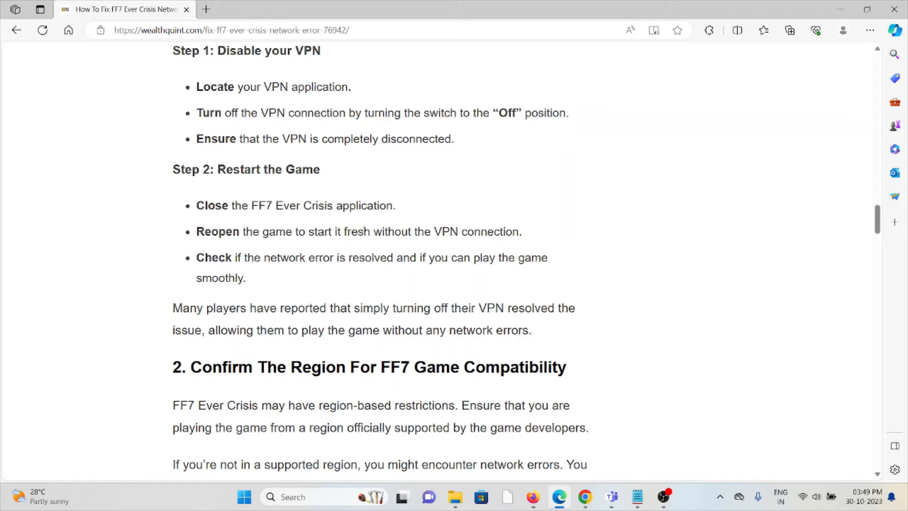
{"action": "mouse_move", "coordinate": [507, 250]}
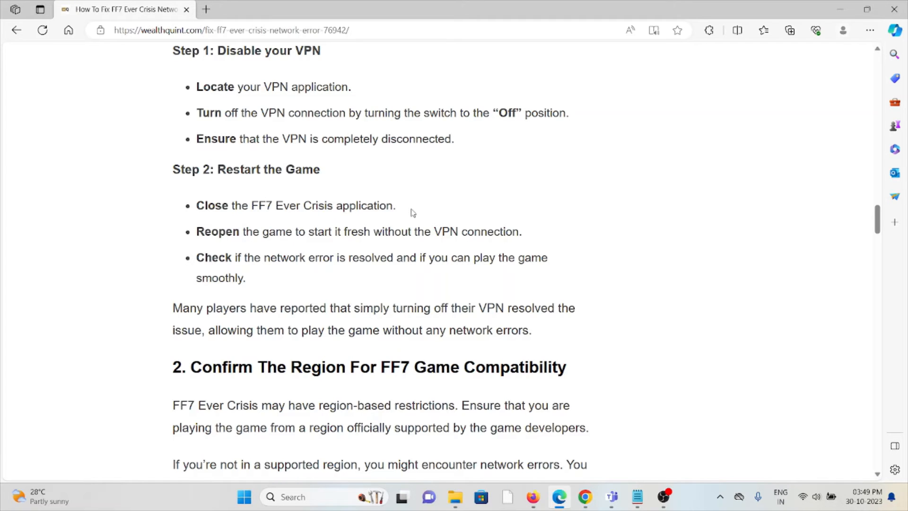
{"action": "mouse_move", "coordinate": [435, 174]}
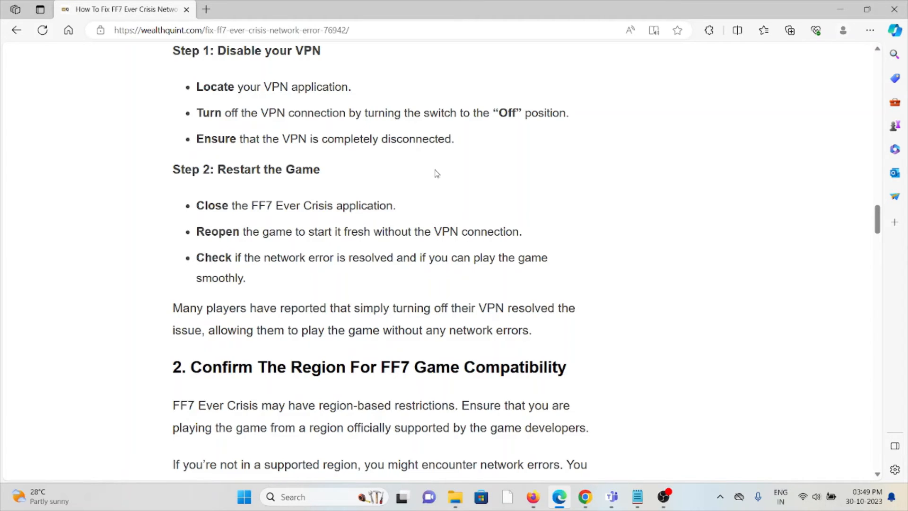
{"action": "scroll", "scroll_direction": "down", "scroll_amount": 3}
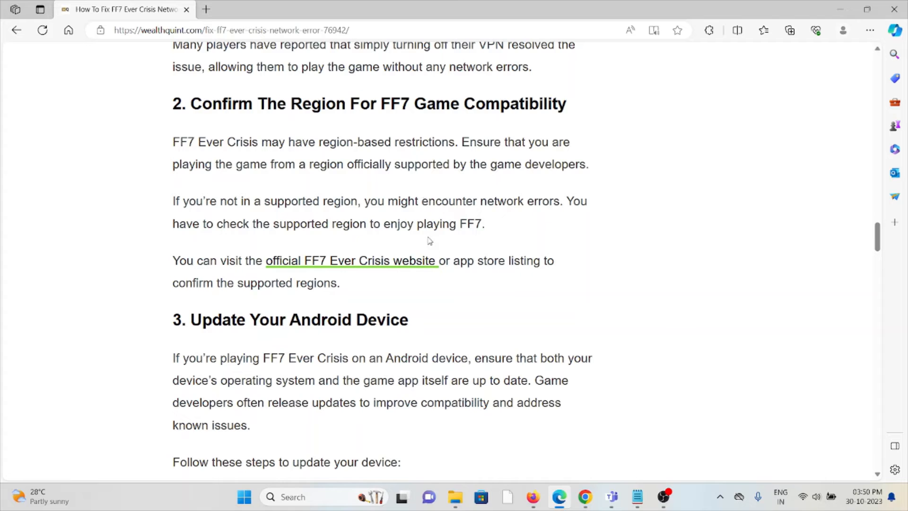
- Open the 'official FF7 Ever Crisis website' link in a new tab
{"action": "left_click", "coordinate": [350, 261]}
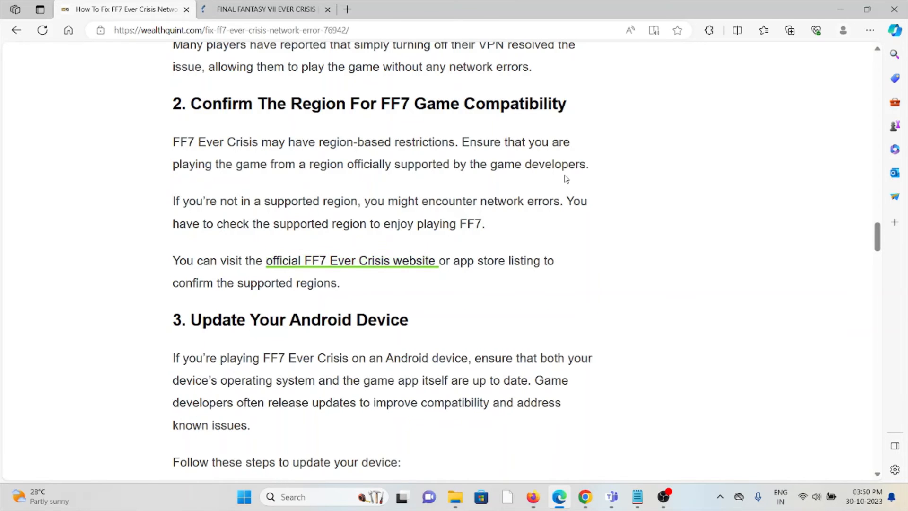
{"action": "left_click", "coordinate": [263, 10]}
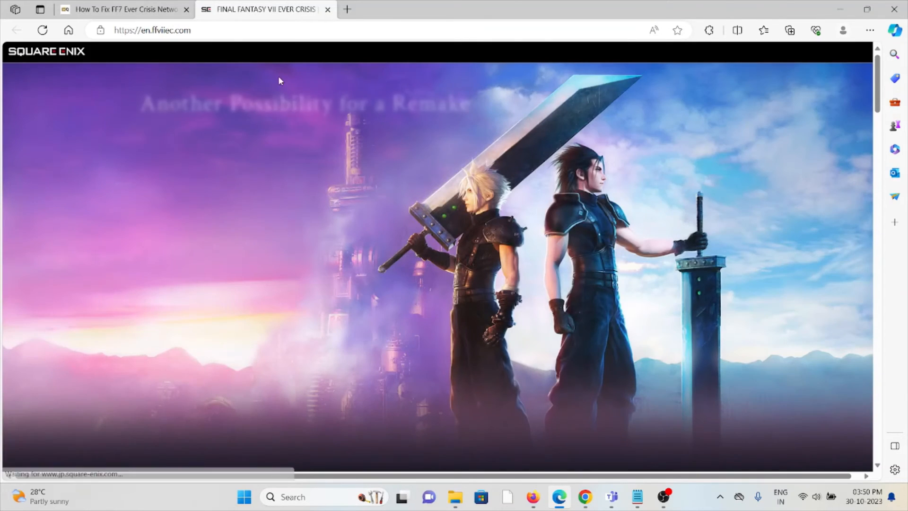
{"action": "left_click", "coordinate": [122, 9]}
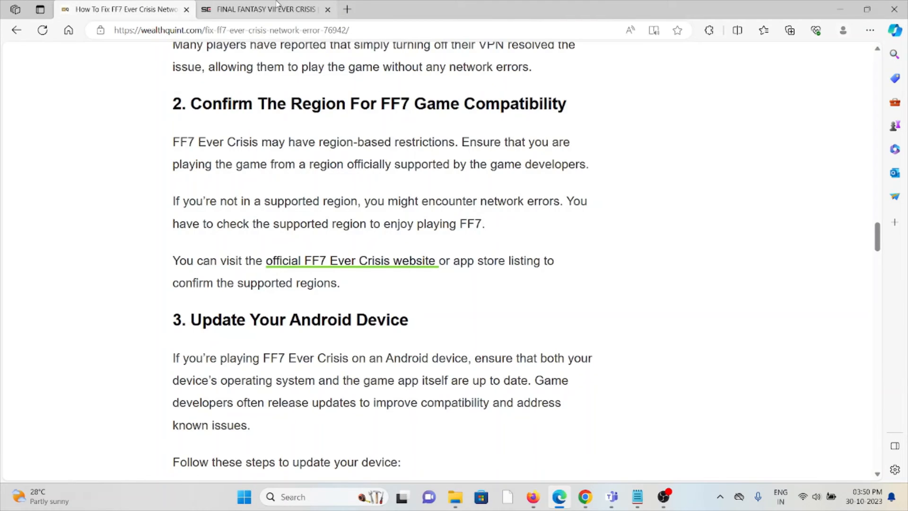
{"action": "left_click", "coordinate": [264, 9]}
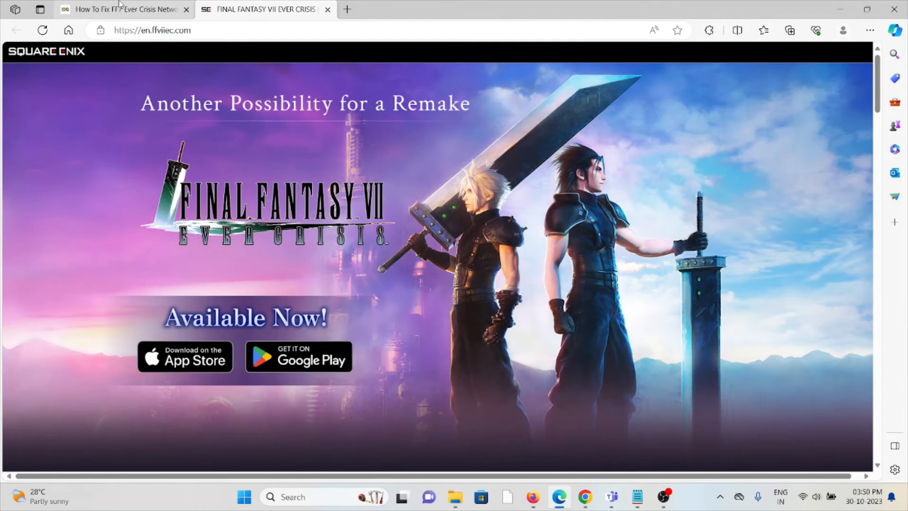
{"action": "left_click", "coordinate": [122, 10]}
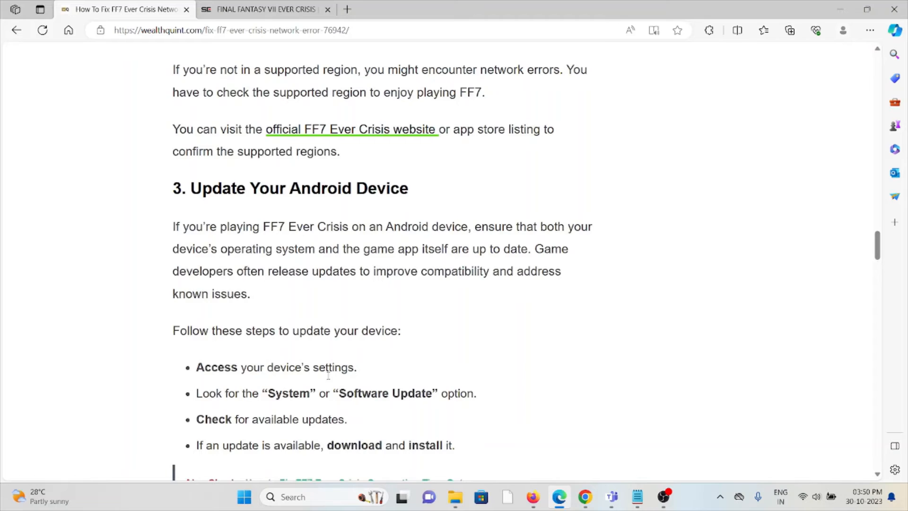
{"action": "scroll", "scroll_direction": "down", "scroll_amount": 3}
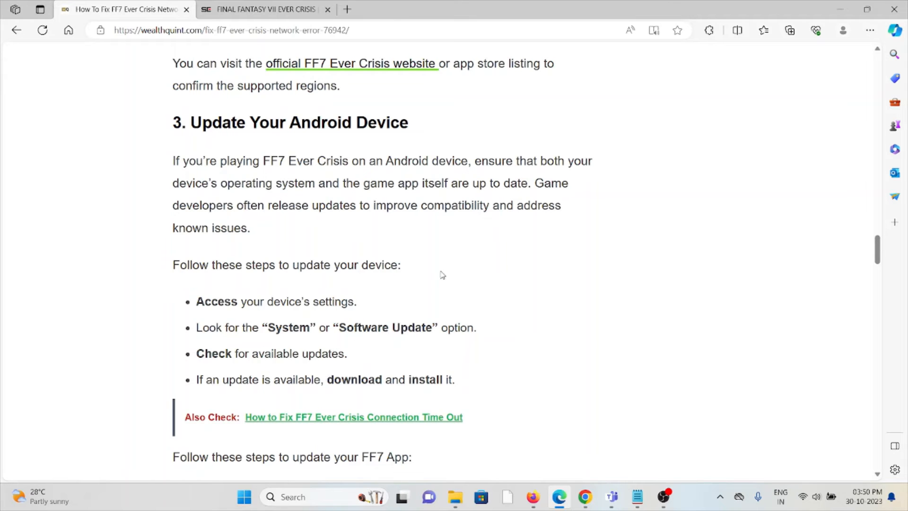
{"action": "mouse_move", "coordinate": [455, 291]}
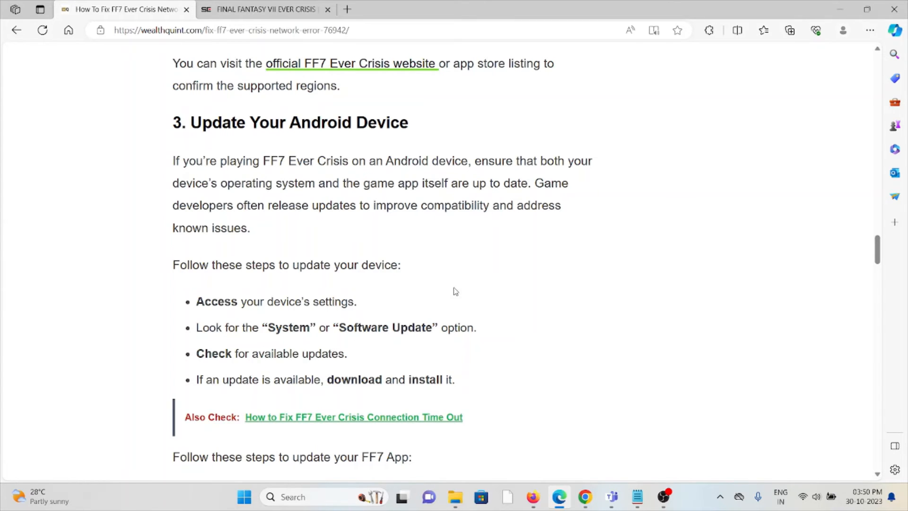
- Scroll past the FF7 app update steps to the '4. Troubleshoot The Emulator' heading
{"action": "scroll", "scroll_direction": "down", "scroll_amount": 3}
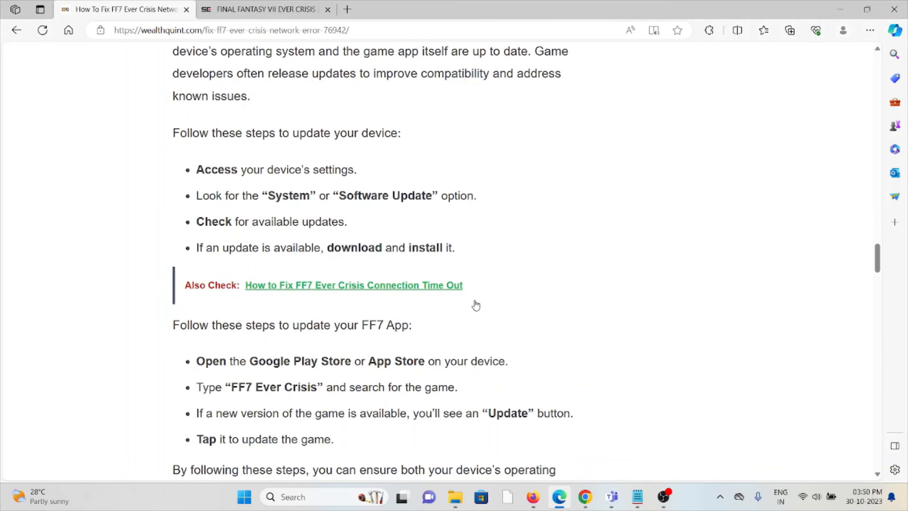
{"action": "mouse_move", "coordinate": [429, 354]}
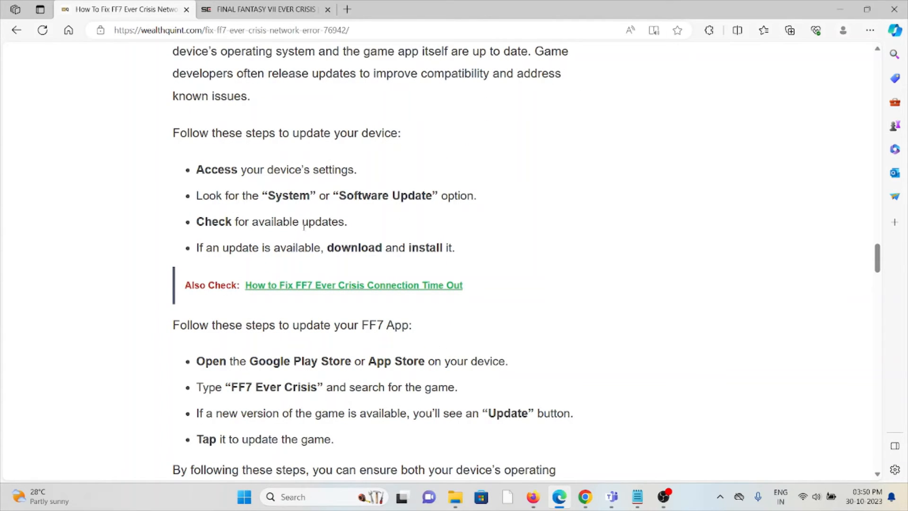
{"action": "mouse_move", "coordinate": [299, 233]}
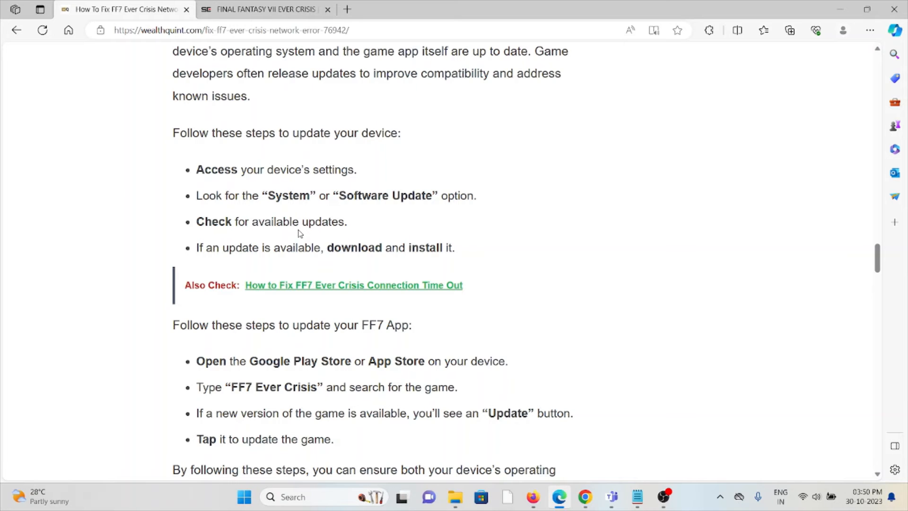
{"action": "scroll", "scroll_direction": "down", "scroll_amount": 3}
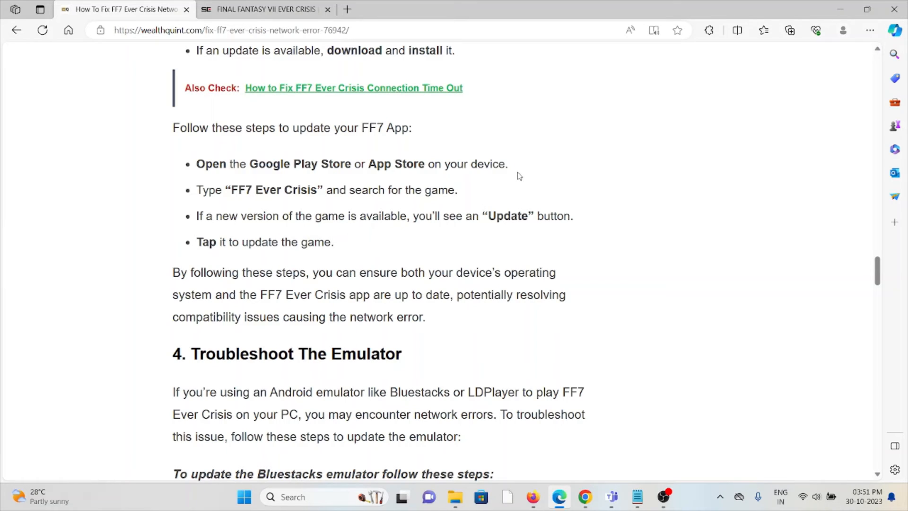
- Scroll through the Bluestacks and LDPlayer update steps to '5. Resolve Linked Data Issues'
{"action": "scroll", "scroll_direction": "down", "scroll_amount": 3}
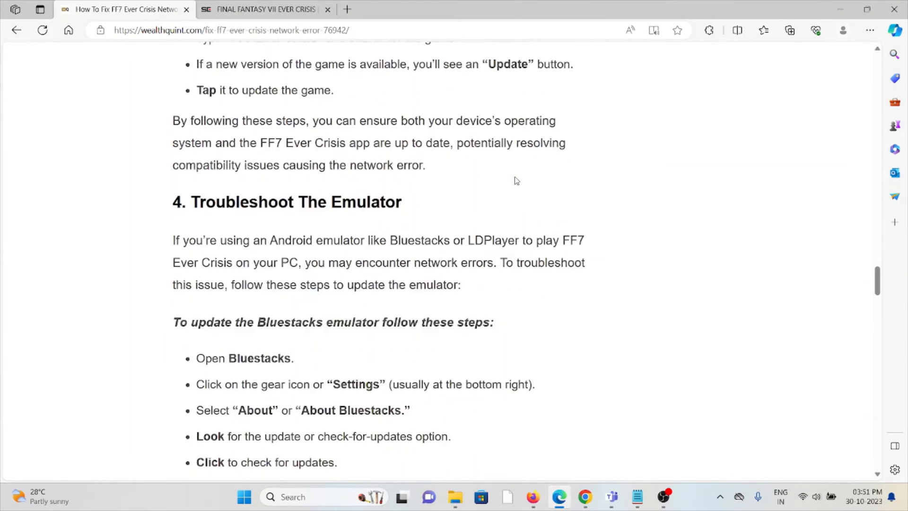
{"action": "scroll", "scroll_direction": "down", "scroll_amount": 3}
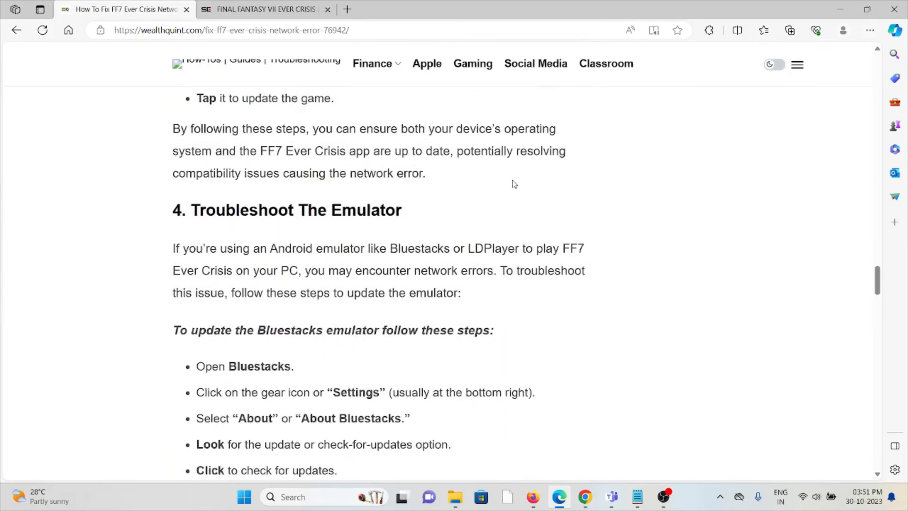
{"action": "scroll", "scroll_direction": "down", "scroll_amount": 3}
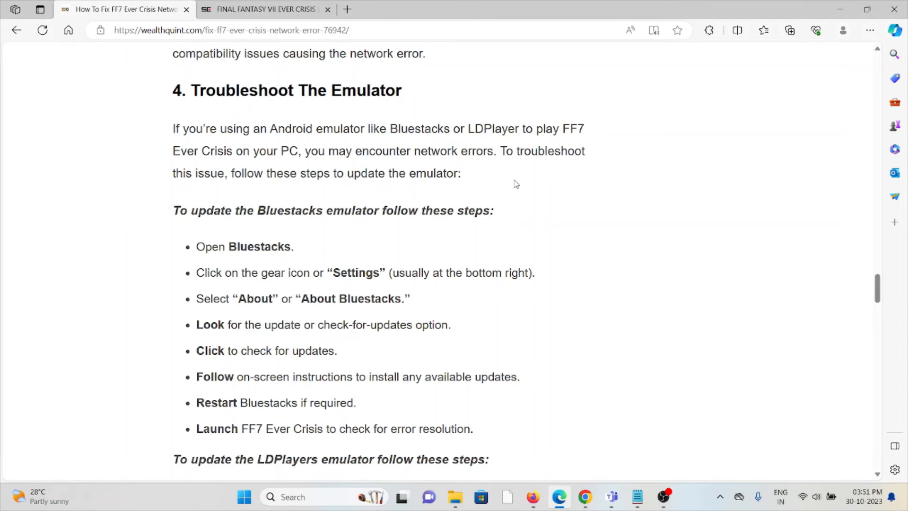
{"action": "scroll", "scroll_direction": "down", "scroll_amount": 3}
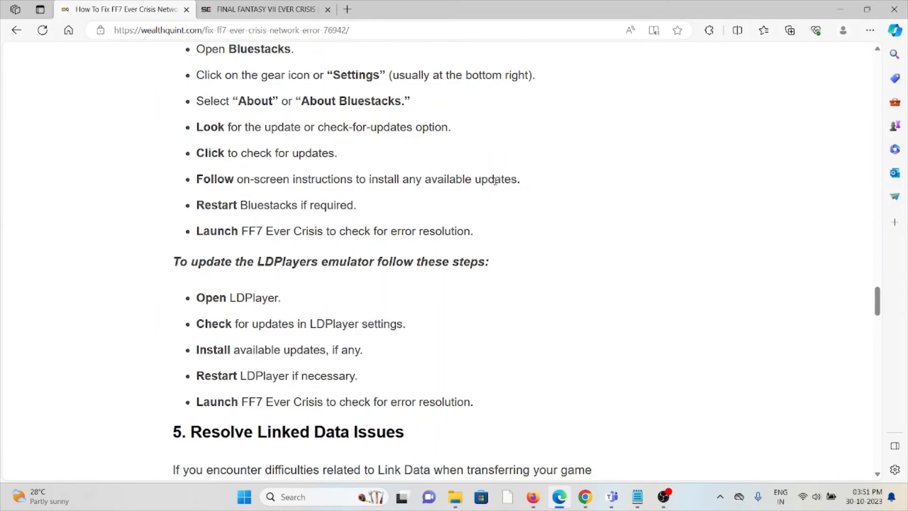
{"action": "mouse_move", "coordinate": [496, 176]}
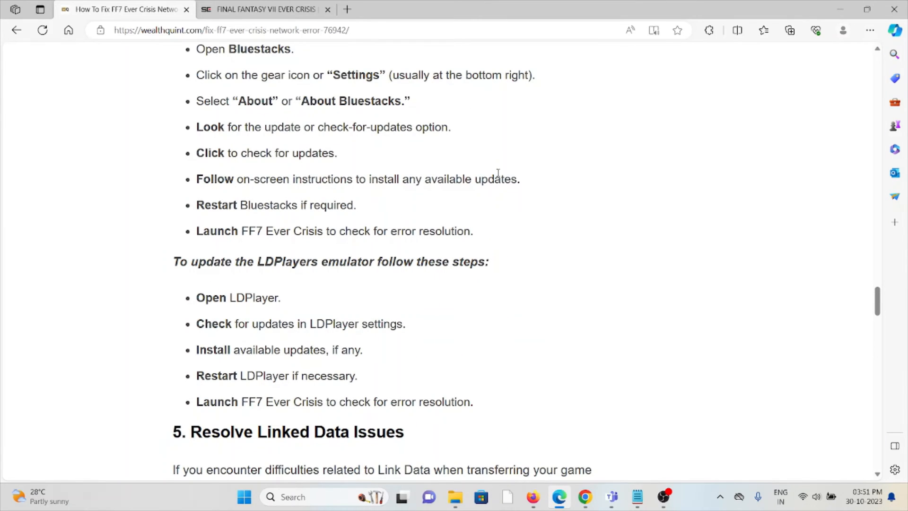
{"action": "scroll", "scroll_direction": "down", "scroll_amount": 3}
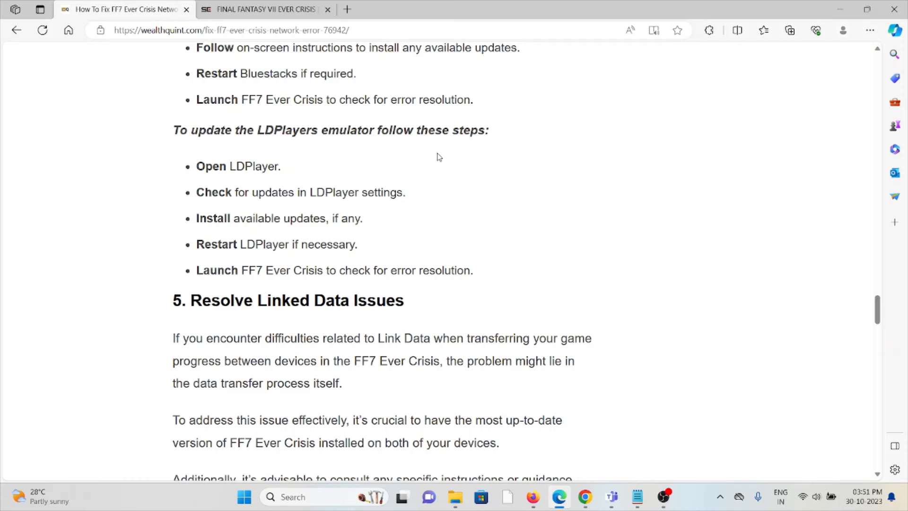
- Scroll past the Linked Data section to '6. Uninstall And Reinstall FF7 Ever Crisis' with its Android steps
{"action": "scroll", "scroll_direction": "down", "scroll_amount": 3}
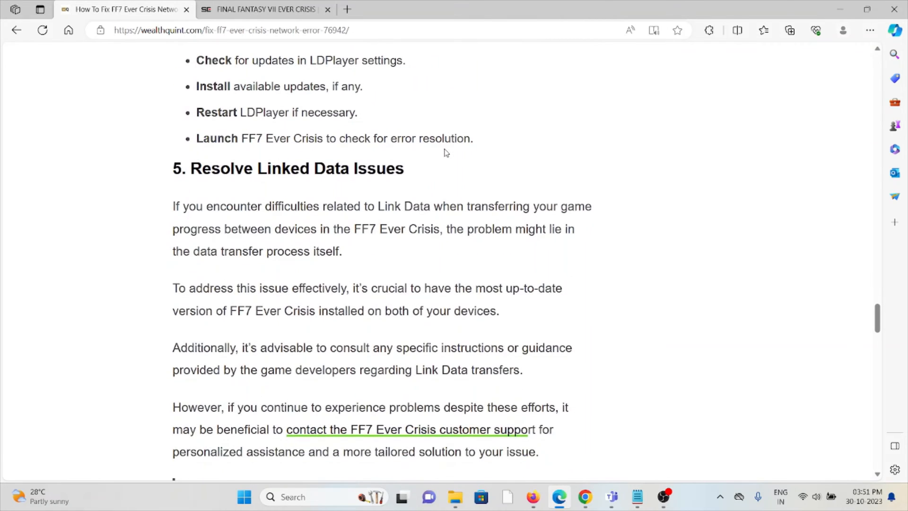
{"action": "mouse_move", "coordinate": [429, 150]}
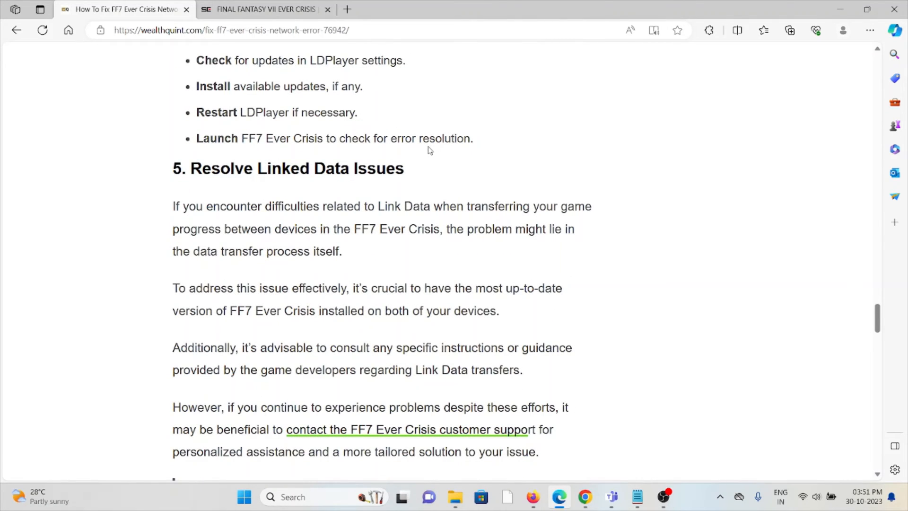
{"action": "scroll", "scroll_direction": "down", "scroll_amount": 3}
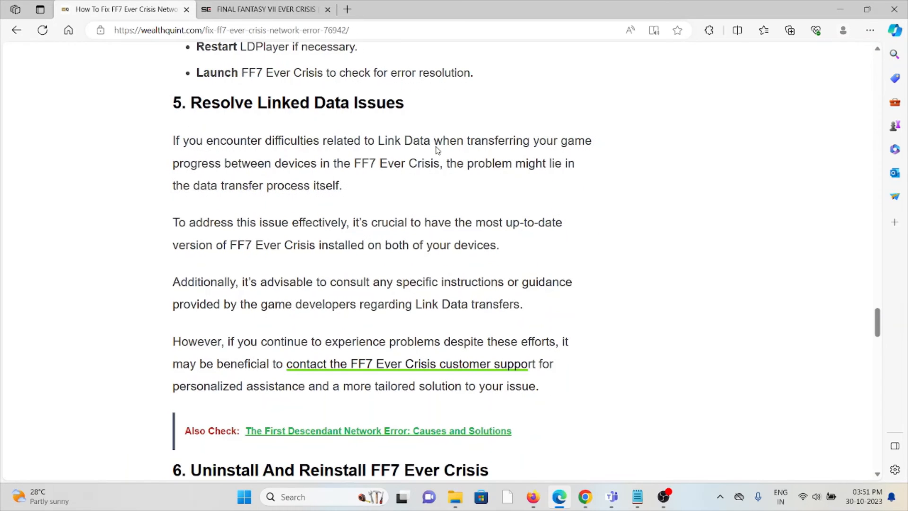
{"action": "mouse_move", "coordinate": [433, 150]}
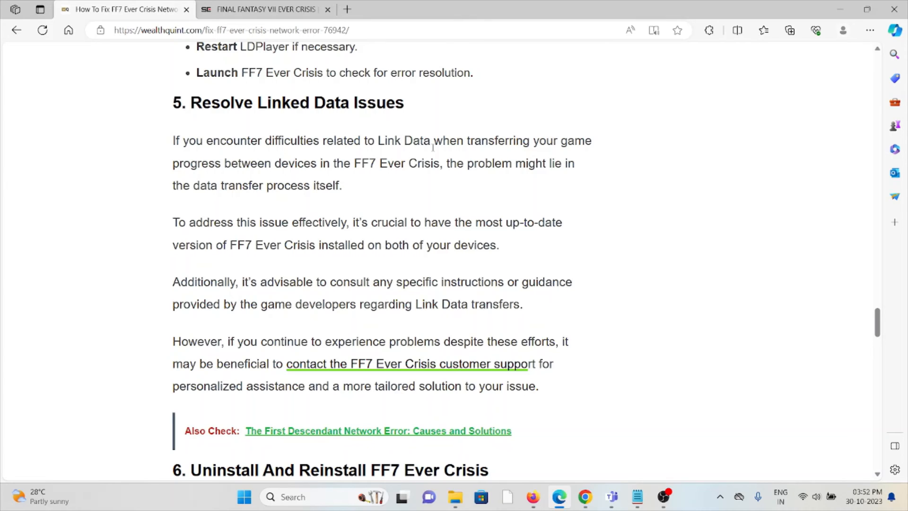
{"action": "mouse_move", "coordinate": [416, 322]}
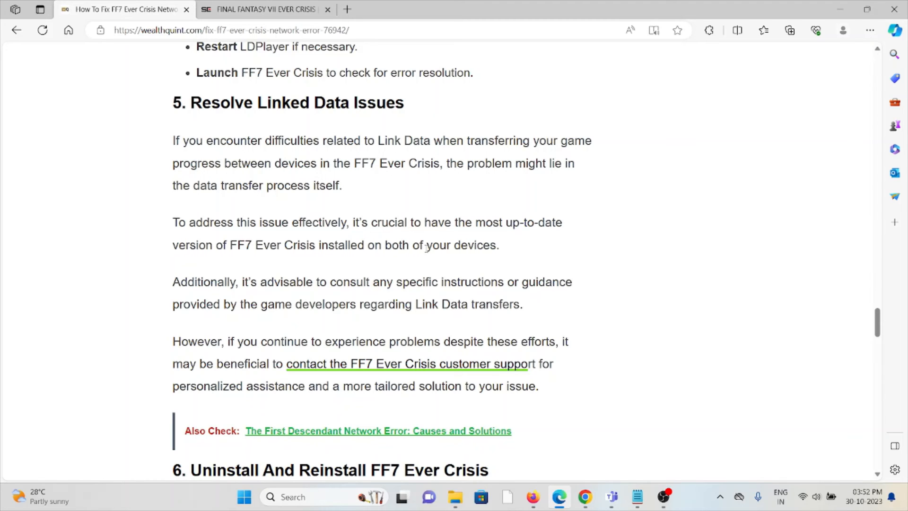
{"action": "mouse_move", "coordinate": [491, 275]}
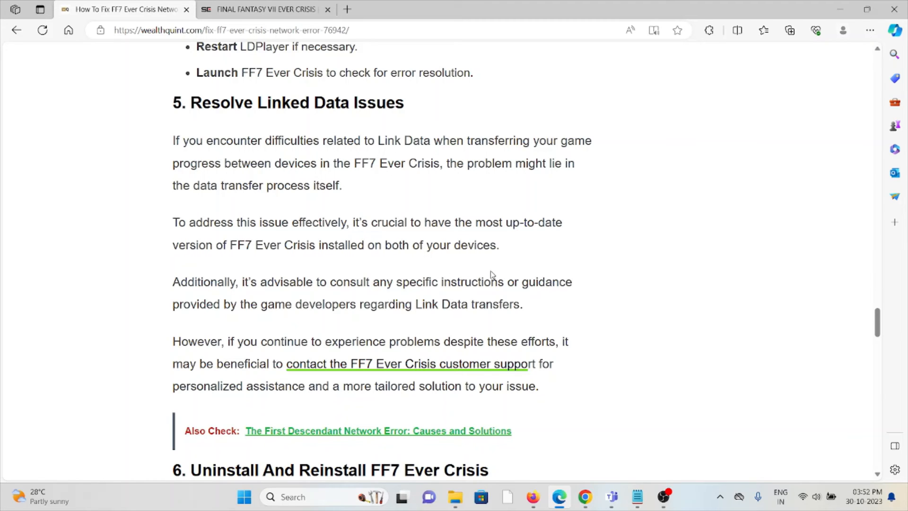
{"action": "mouse_move", "coordinate": [502, 256]}
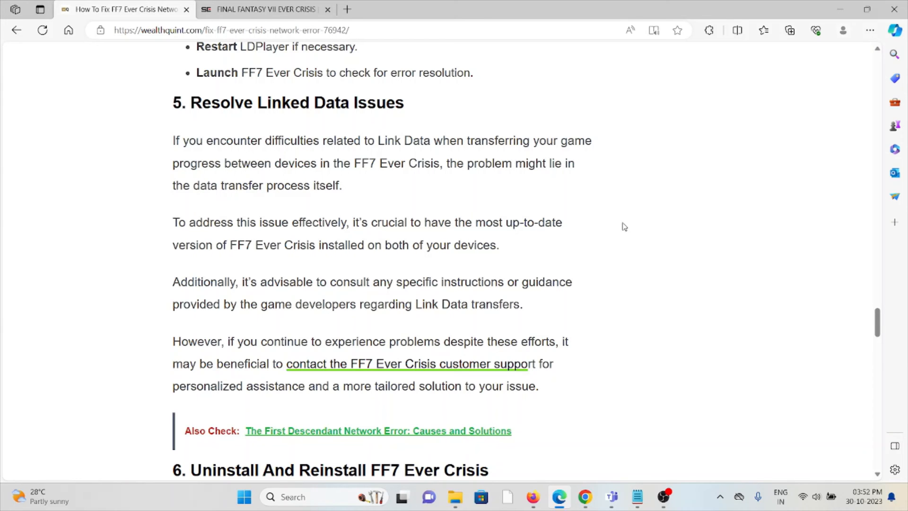
{"action": "scroll", "scroll_direction": "down", "scroll_amount": 3}
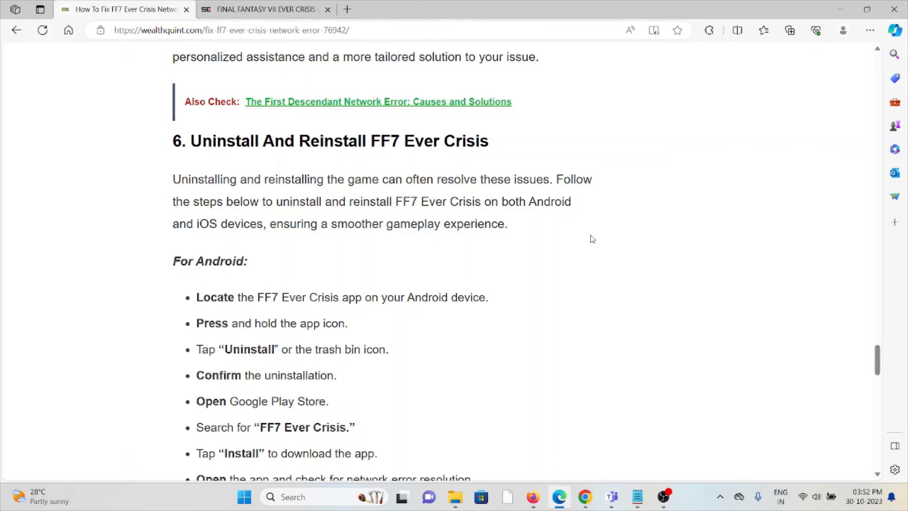
- Scroll past the Android and iOS reinstall steps to '7. Contact The Support Team Of FF7 Ever Crisis'
{"action": "scroll", "scroll_direction": "down", "scroll_amount": 3}
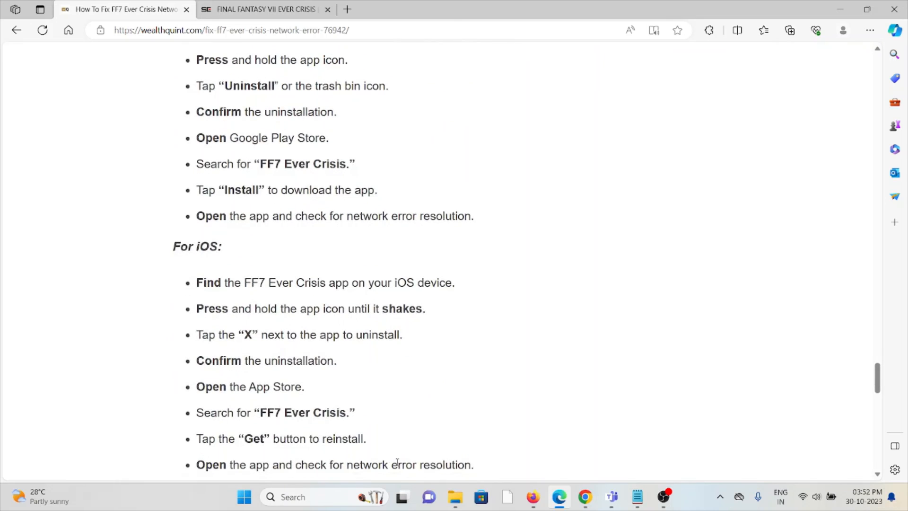
{"action": "scroll", "scroll_direction": "up", "scroll_amount": 3}
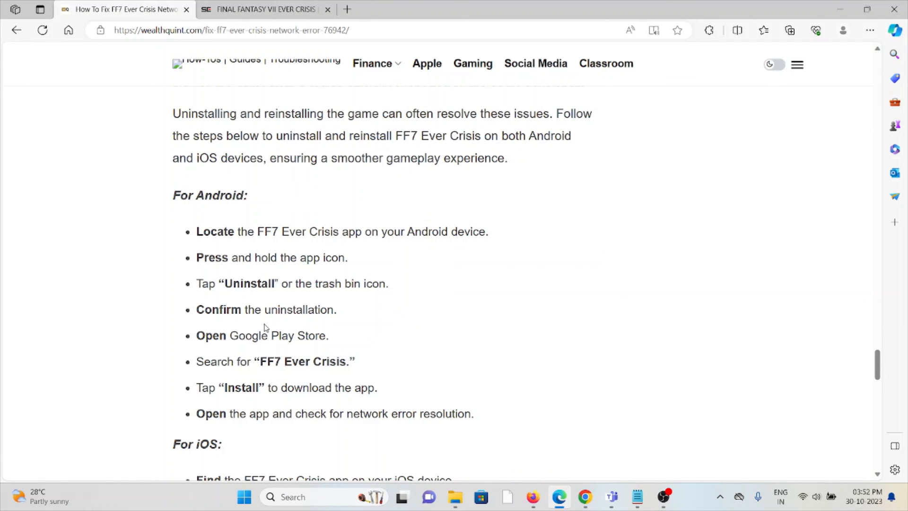
{"action": "scroll", "scroll_direction": "down", "scroll_amount": 3}
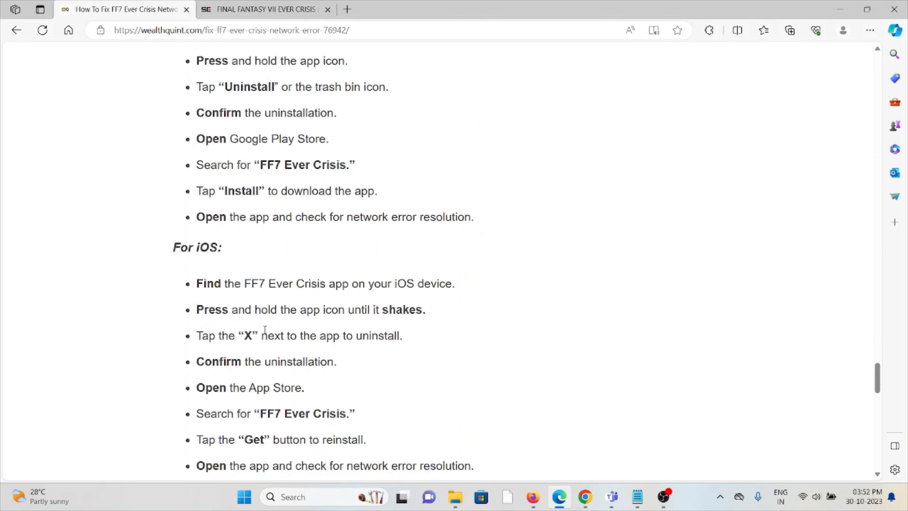
{"action": "scroll", "scroll_direction": "down", "scroll_amount": 3}
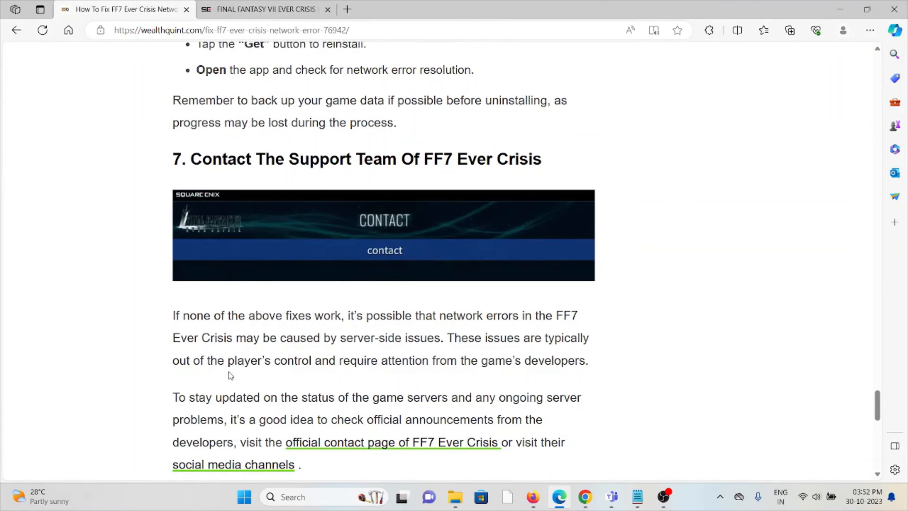
{"action": "mouse_move", "coordinate": [216, 372]}
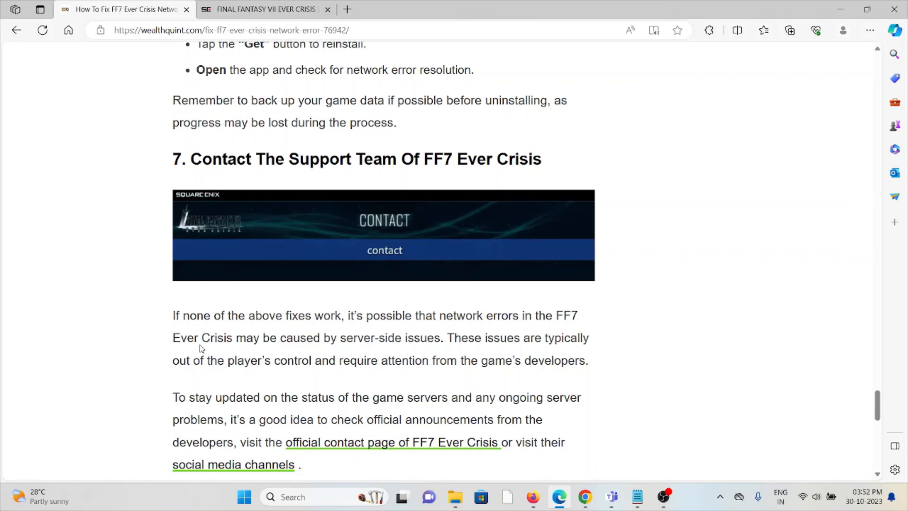
{"action": "mouse_move", "coordinate": [249, 425]}
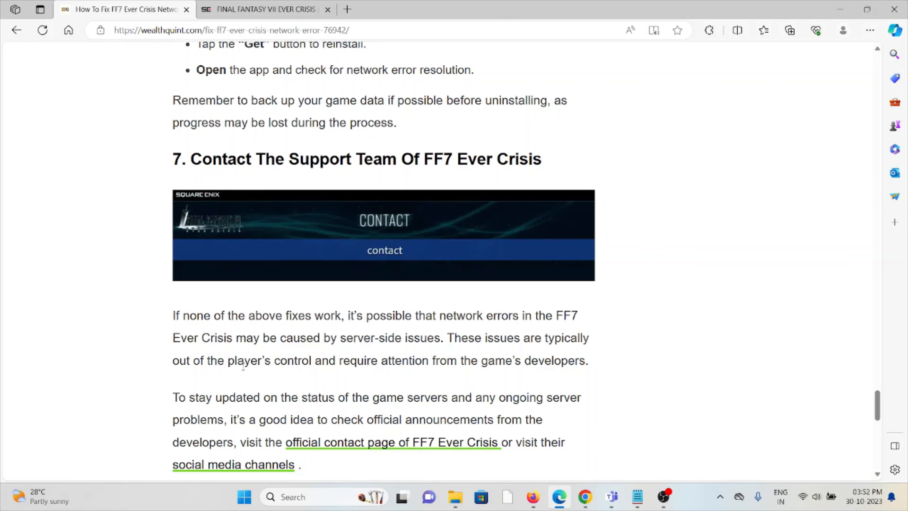
{"action": "mouse_move", "coordinate": [237, 374]}
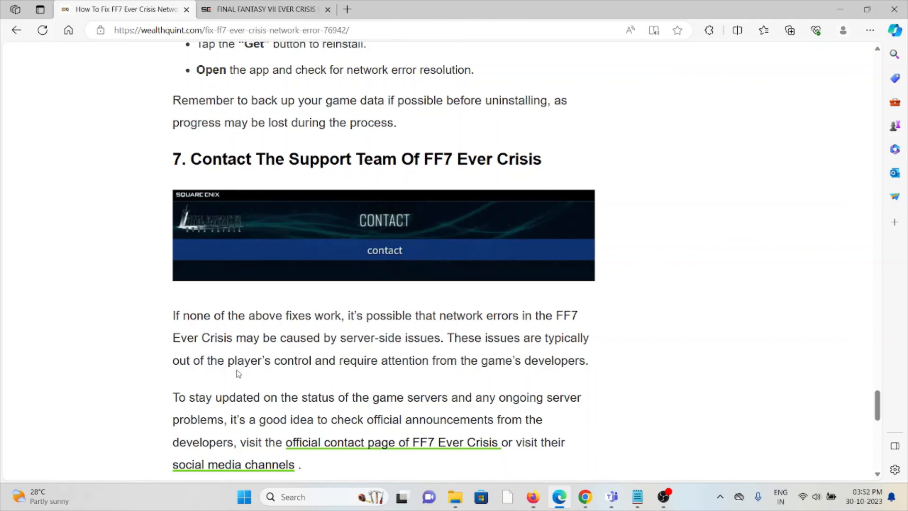
{"action": "mouse_move", "coordinate": [324, 461]}
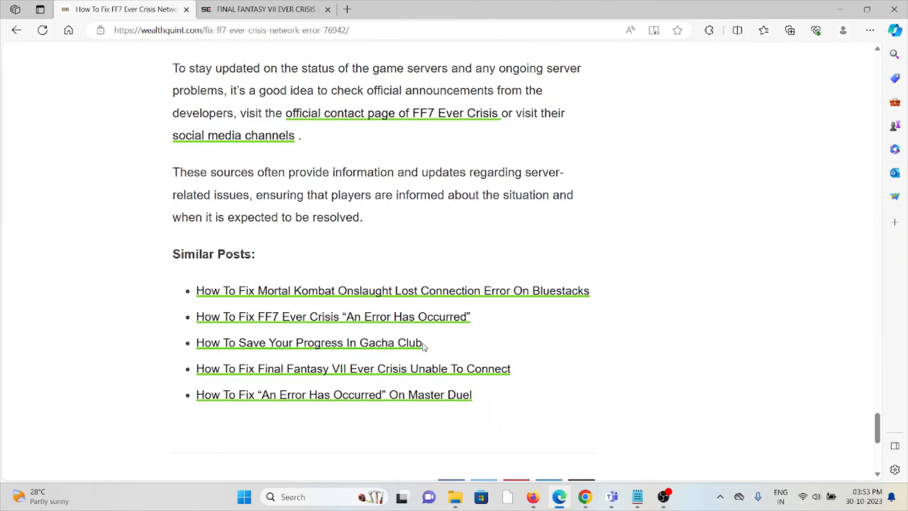
{"action": "mouse_move", "coordinate": [413, 360]}
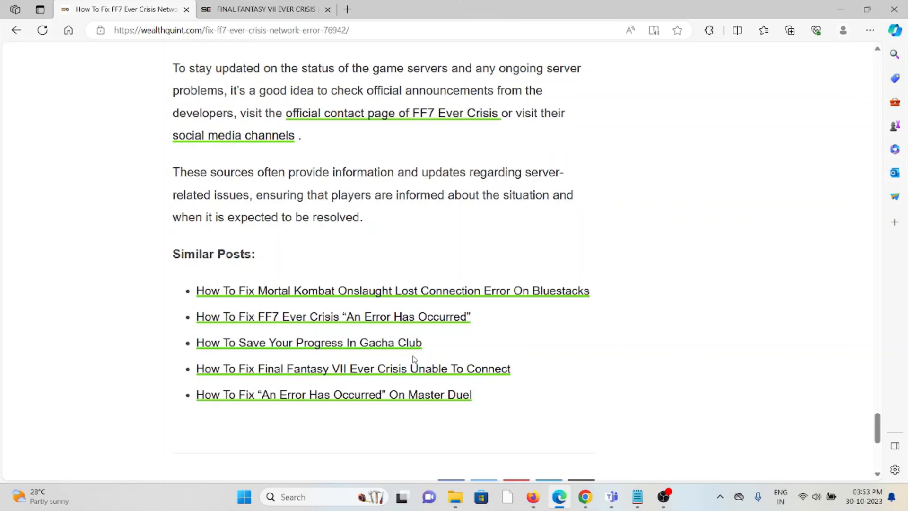